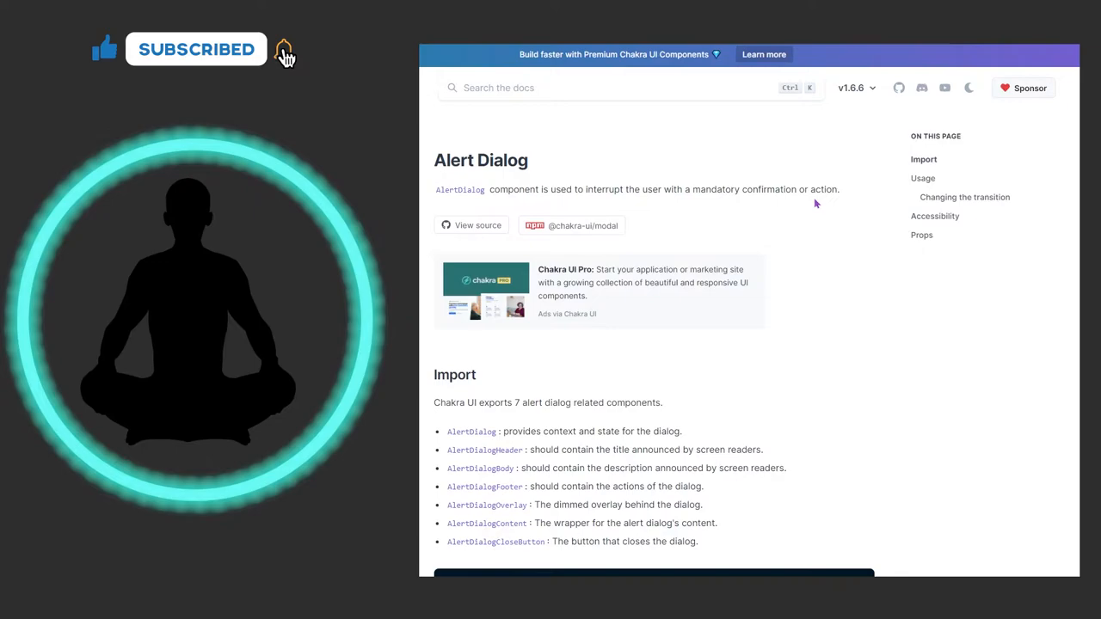
- Scroll the AlertDialog docs and try the Delete Customer demo, dismissing it without deleting
{"action": "left_click", "coordinate": [286, 51]}
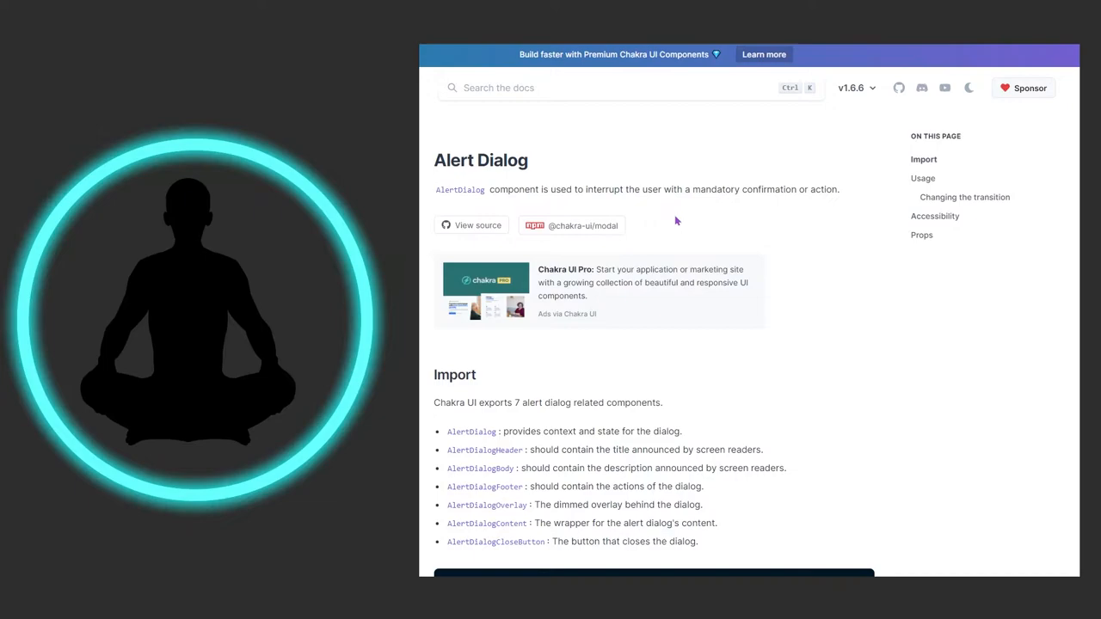
{"action": "scroll", "scroll_direction": "down", "scroll_amount": 3}
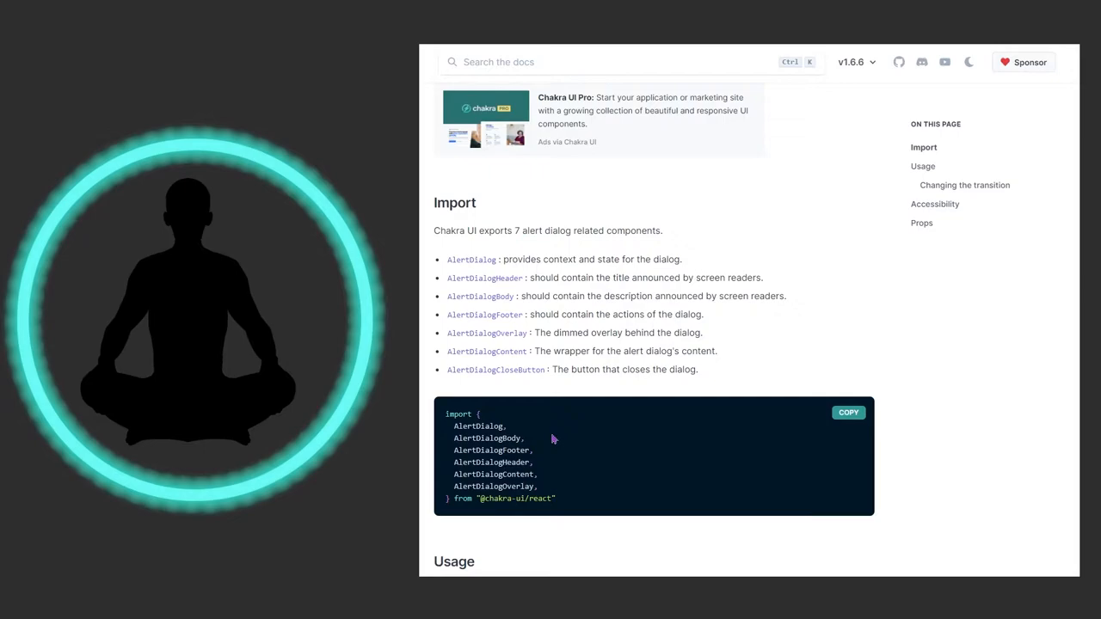
{"action": "mouse_move", "coordinate": [483, 277]}
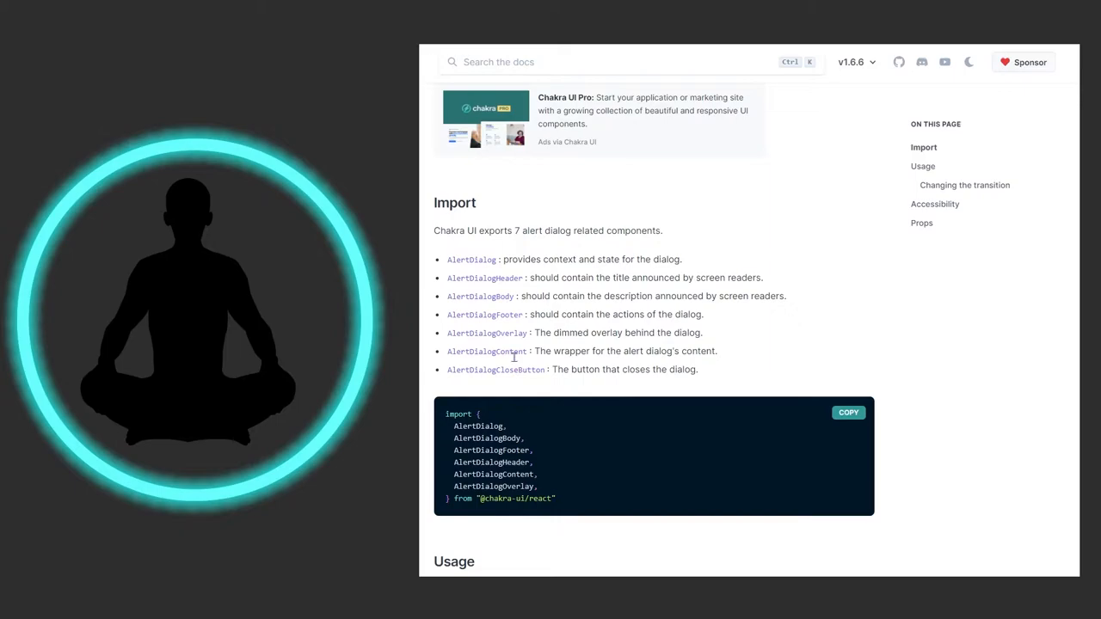
{"action": "scroll", "scroll_direction": "down", "scroll_amount": 3}
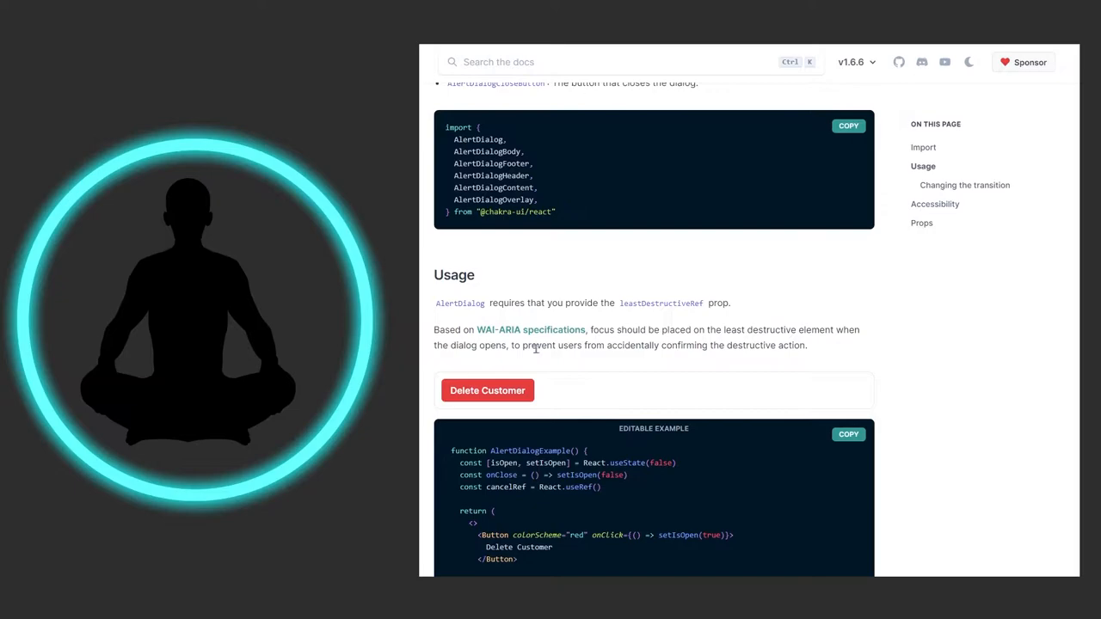
{"action": "scroll", "scroll_direction": "down", "scroll_amount": 3}
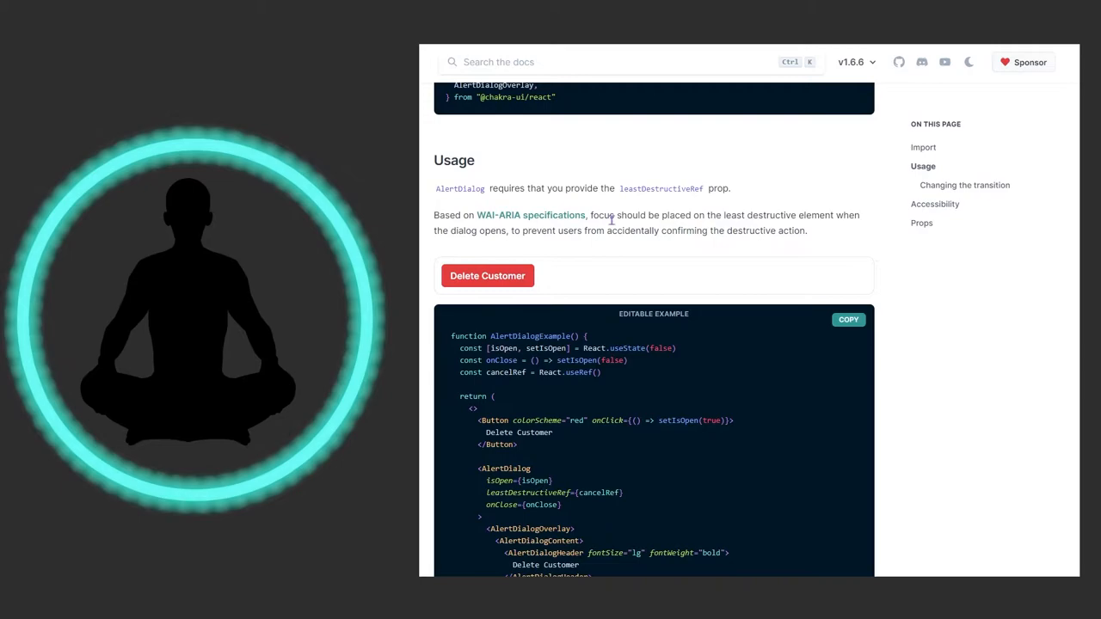
{"action": "mouse_move", "coordinate": [527, 237]}
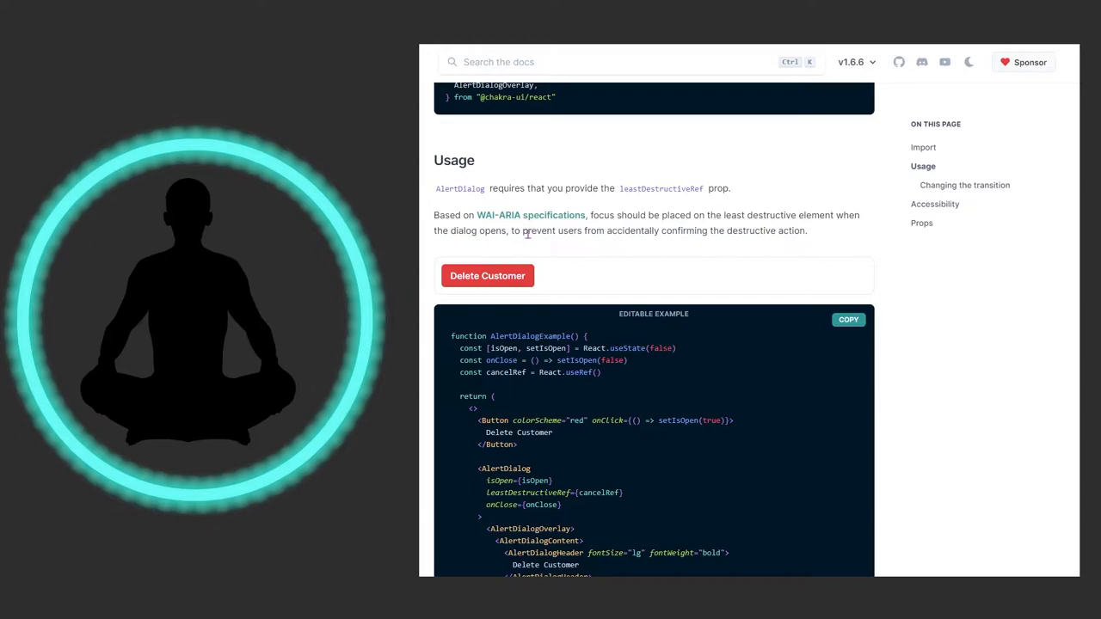
{"action": "mouse_move", "coordinate": [618, 284]}
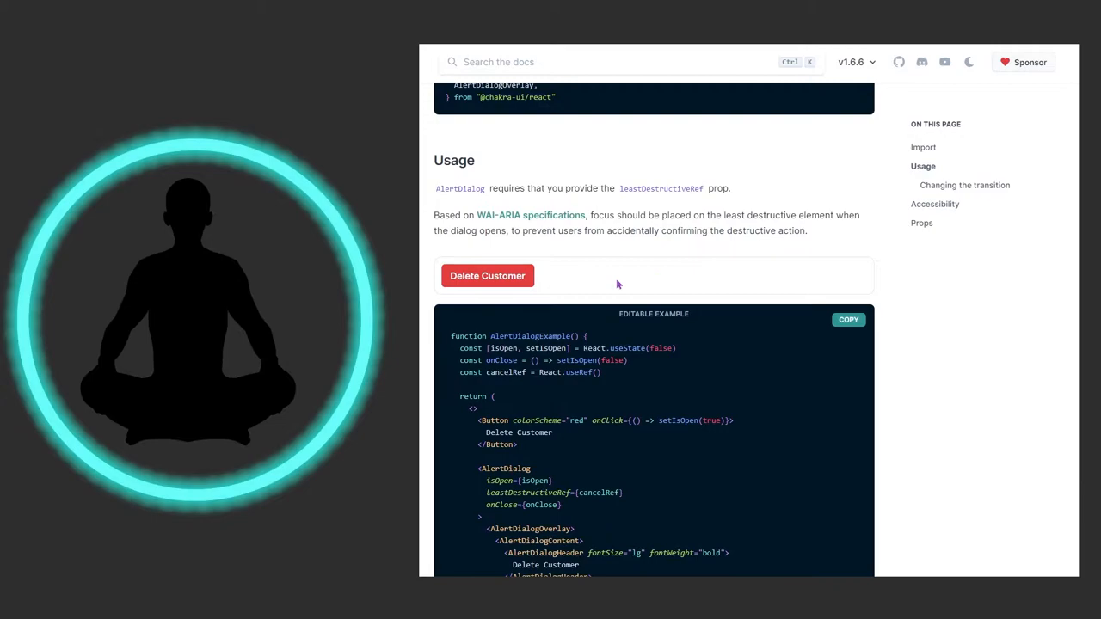
{"action": "left_click", "coordinate": [488, 276]}
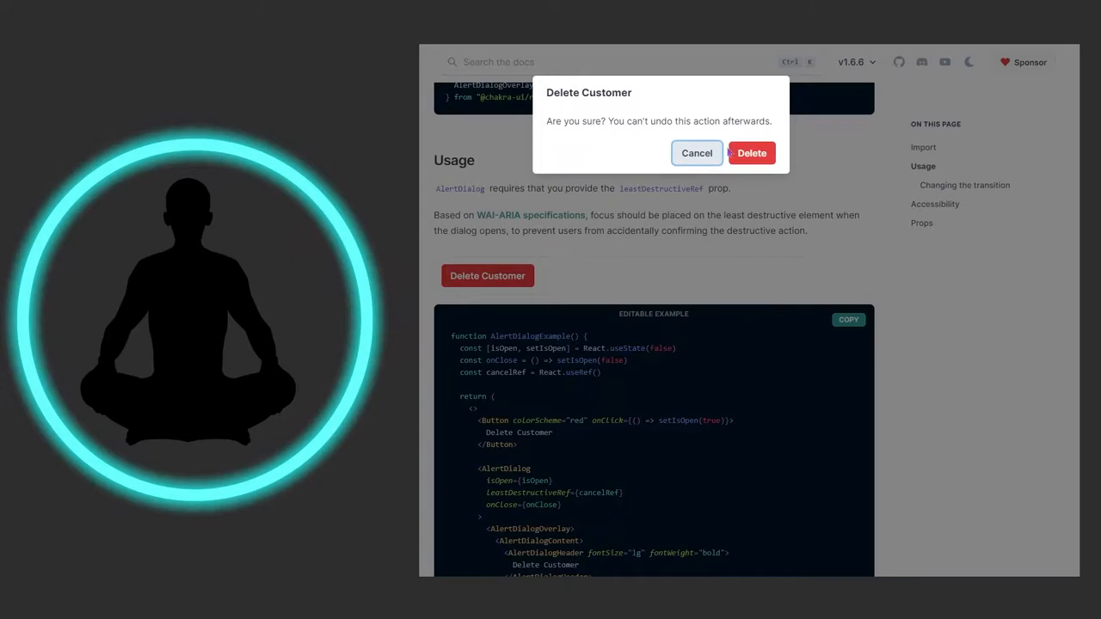
{"action": "left_click", "coordinate": [696, 153]}
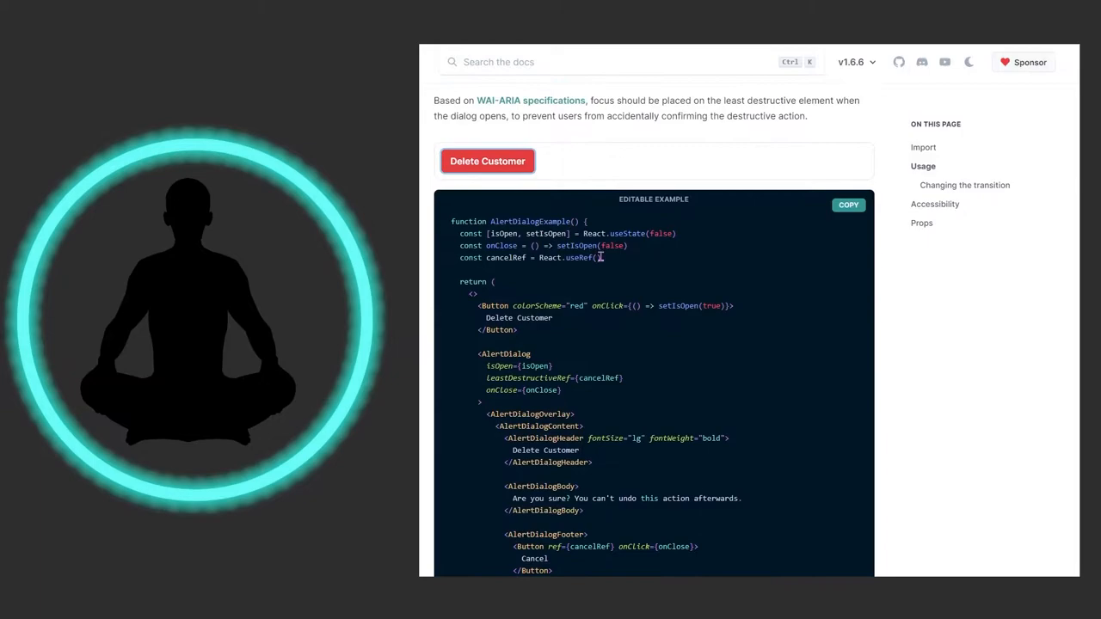
{"action": "scroll", "scroll_direction": "down", "scroll_amount": 3}
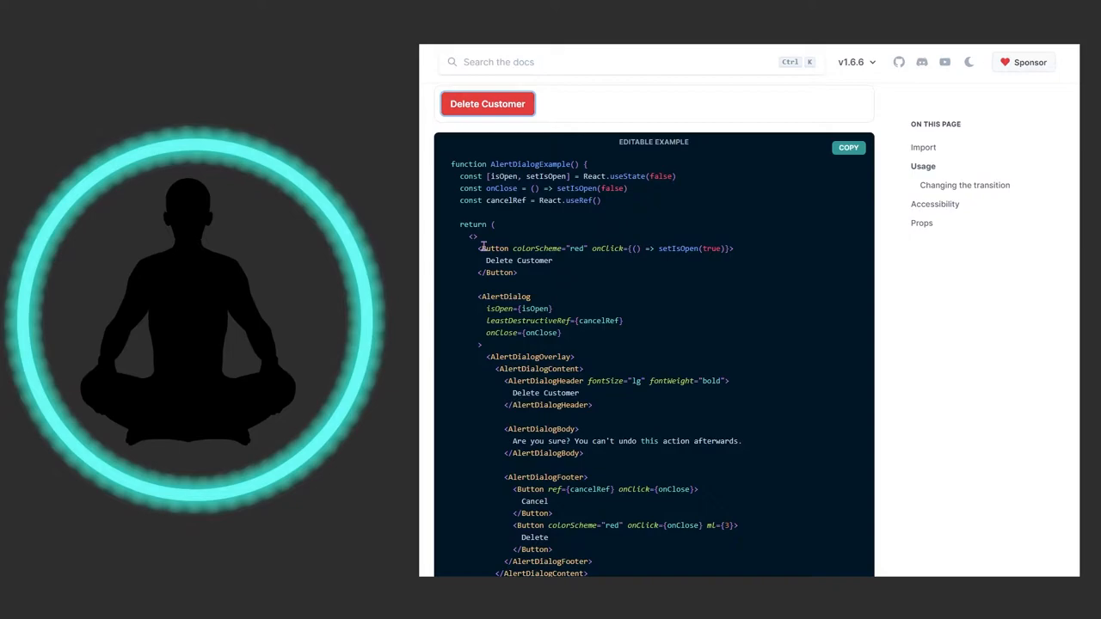
{"action": "mouse_move", "coordinate": [486, 175]}
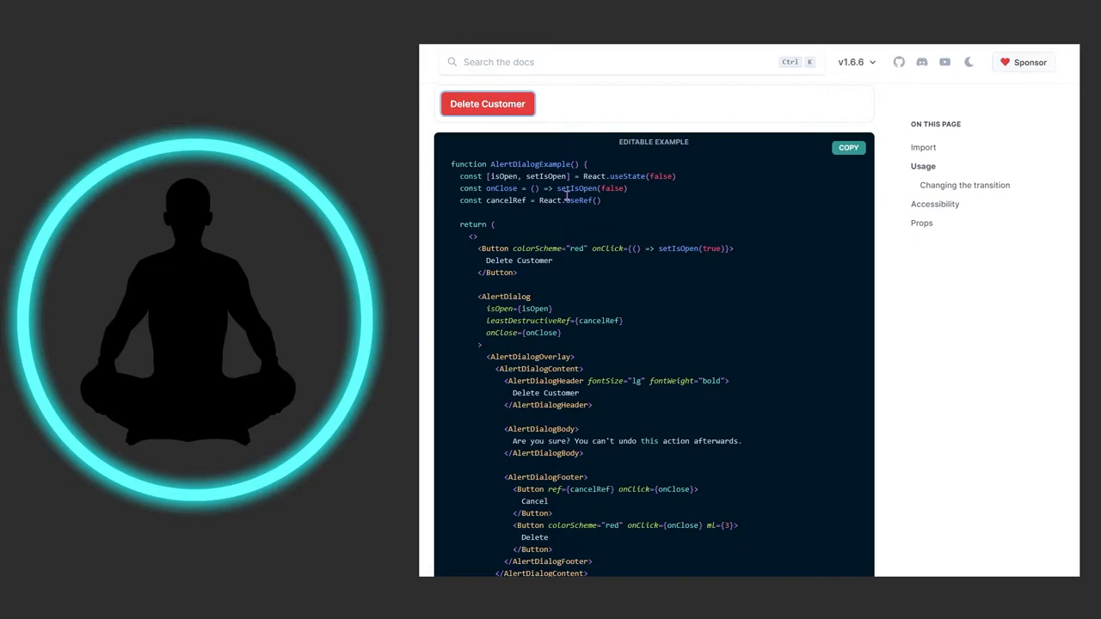
- Reopen the Delete Customer demo, then preview the Discard example's transition
{"action": "scroll", "scroll_direction": "down", "scroll_amount": 3}
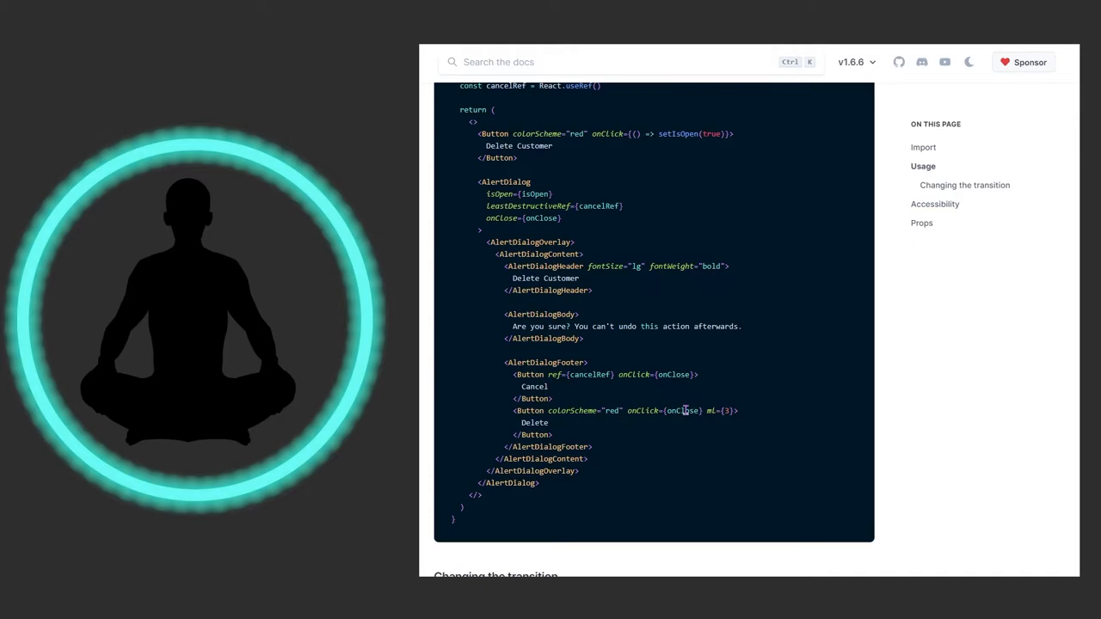
{"action": "mouse_move", "coordinate": [663, 411]}
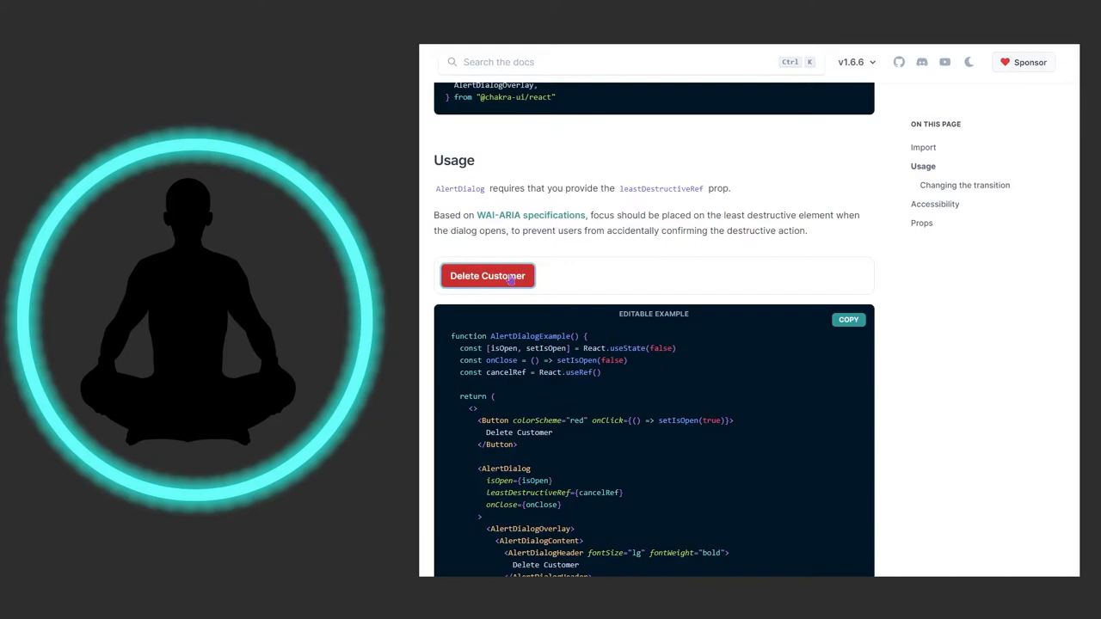
{"action": "left_click", "coordinate": [488, 276]}
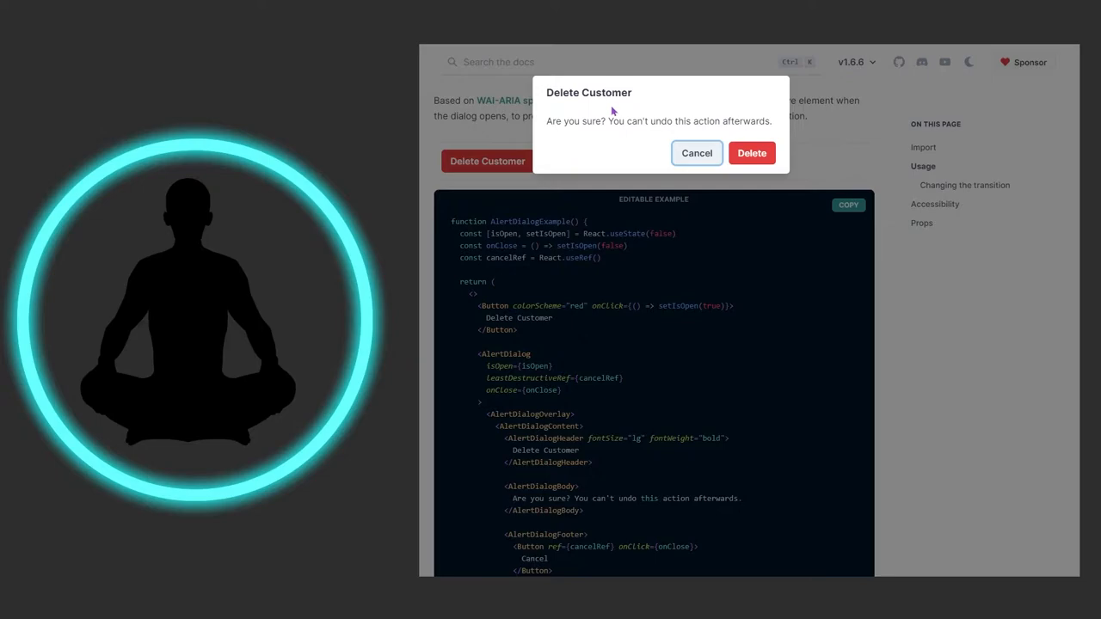
{"action": "mouse_move", "coordinate": [639, 150]}
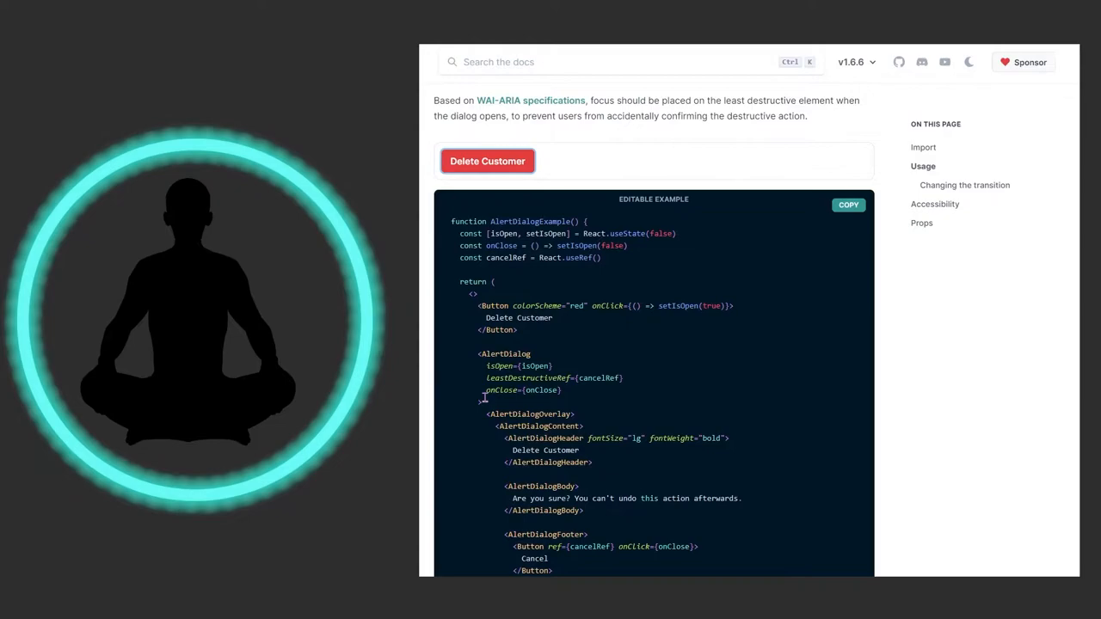
{"action": "scroll", "scroll_direction": "down", "scroll_amount": 3}
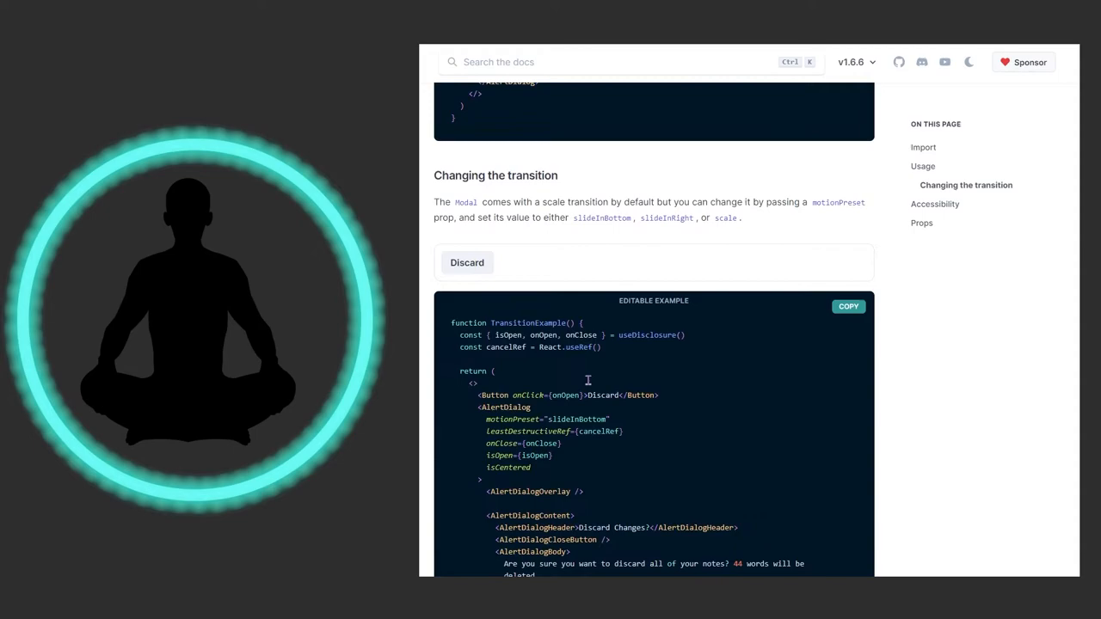
{"action": "scroll", "scroll_direction": "down", "scroll_amount": 3}
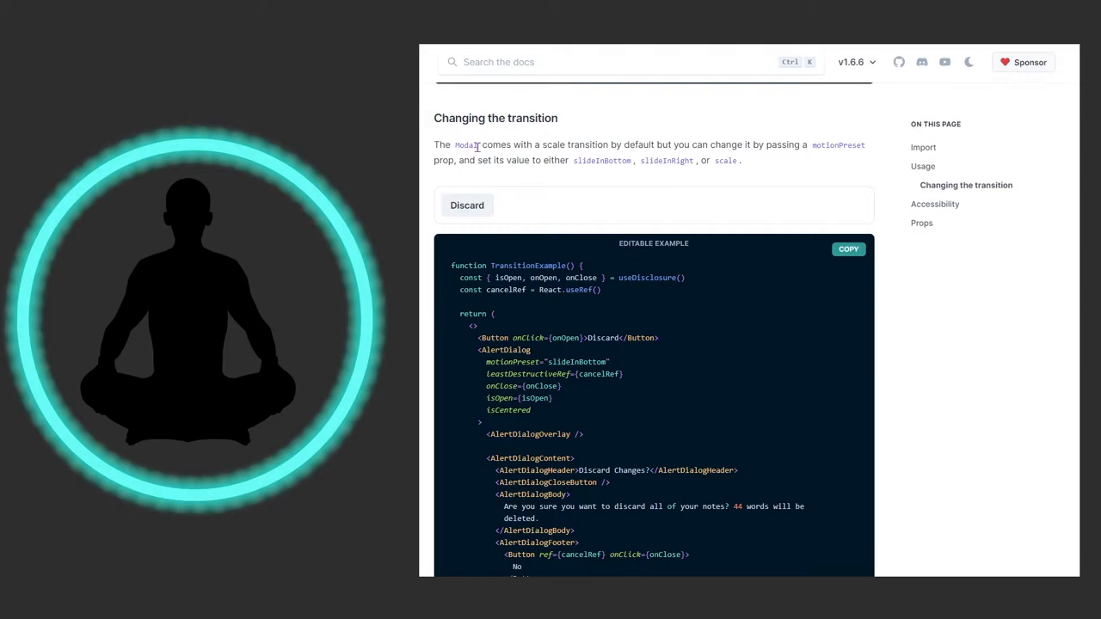
{"action": "mouse_move", "coordinate": [835, 163]}
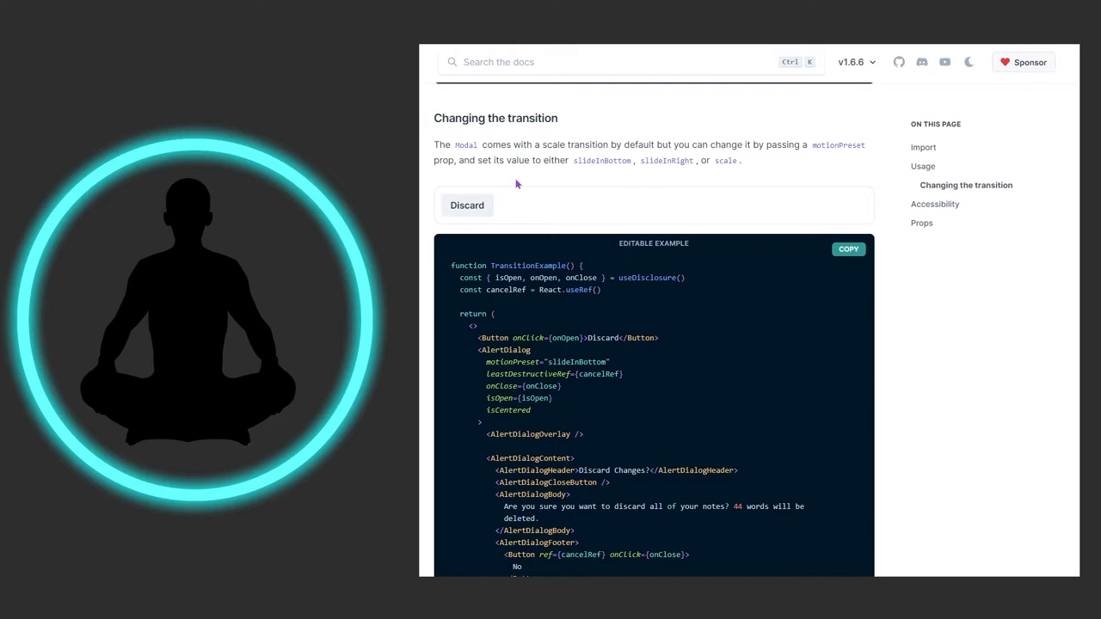
{"action": "left_click", "coordinate": [466, 204]}
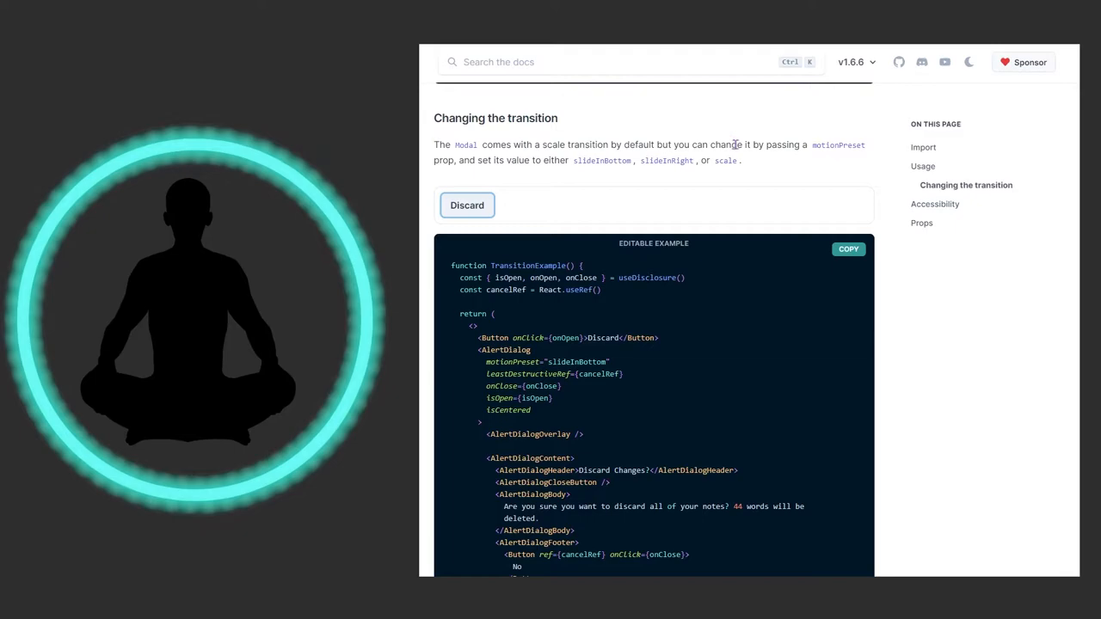
{"action": "scroll", "scroll_direction": "down", "scroll_amount": 3}
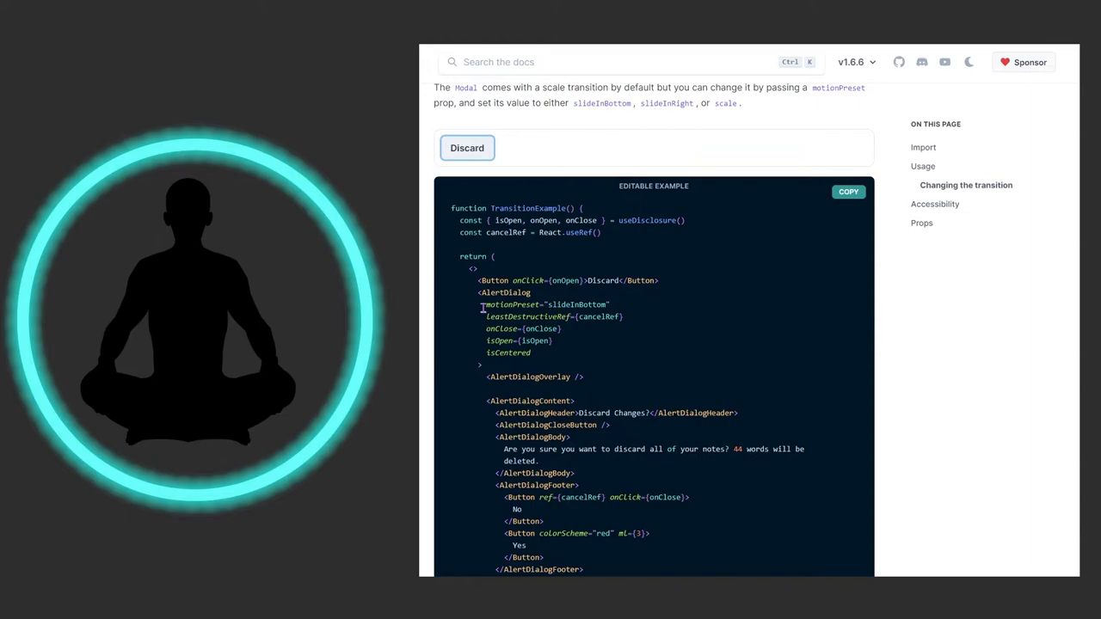
- Highlight the motionPreset slideInBottom line, then open and decline the 'Discard Changes?' demo dialog
{"action": "double_click", "coordinate": [547, 305]}
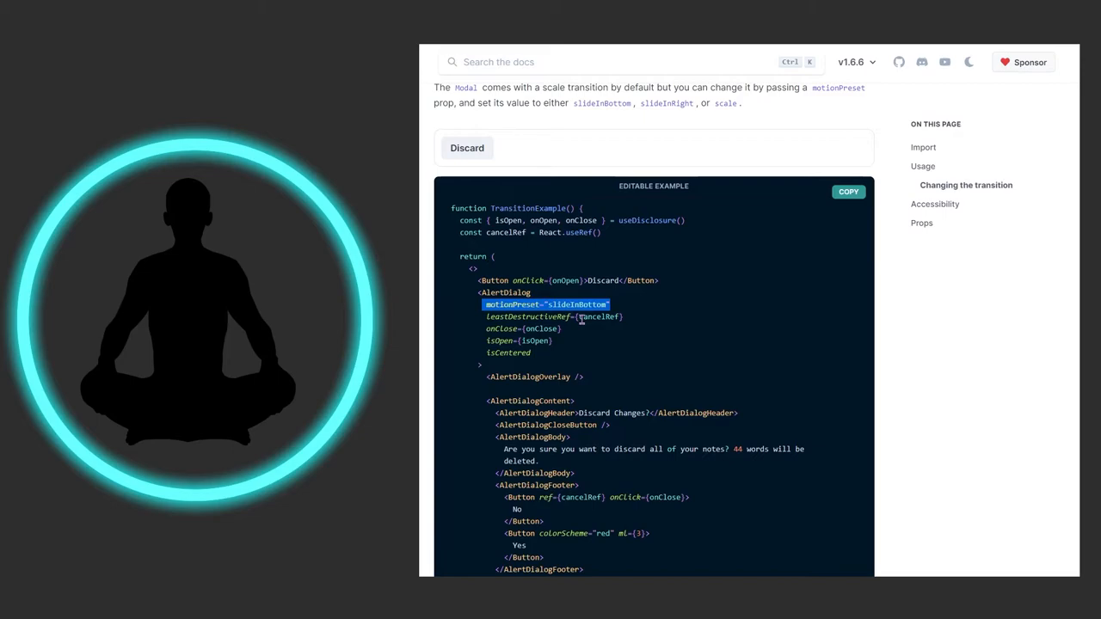
{"action": "left_click", "coordinate": [467, 147]}
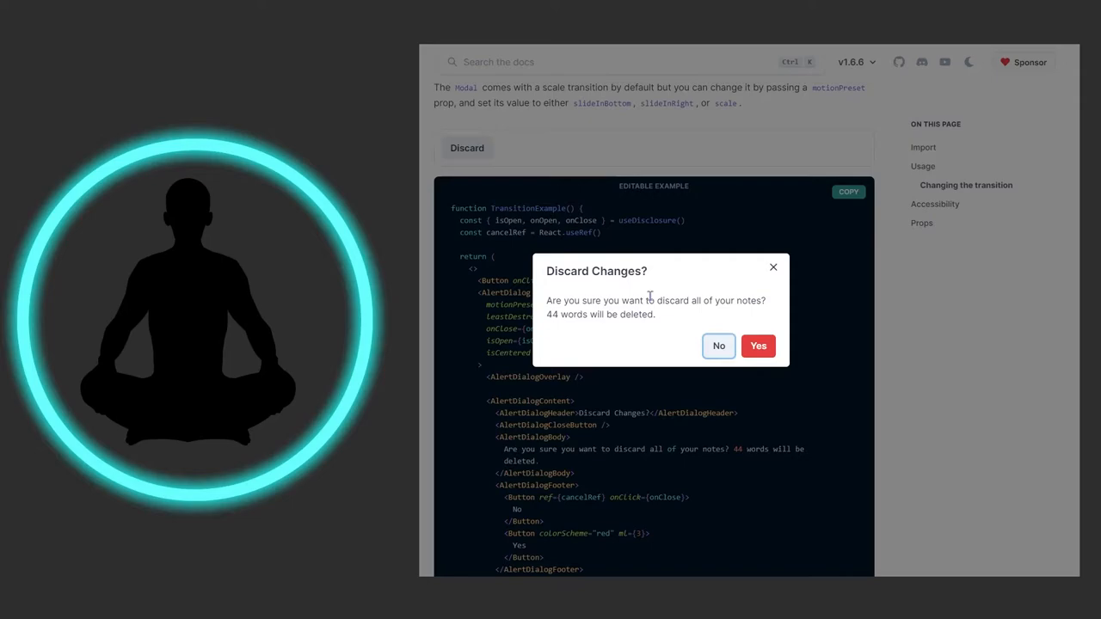
{"action": "left_click", "coordinate": [718, 345]}
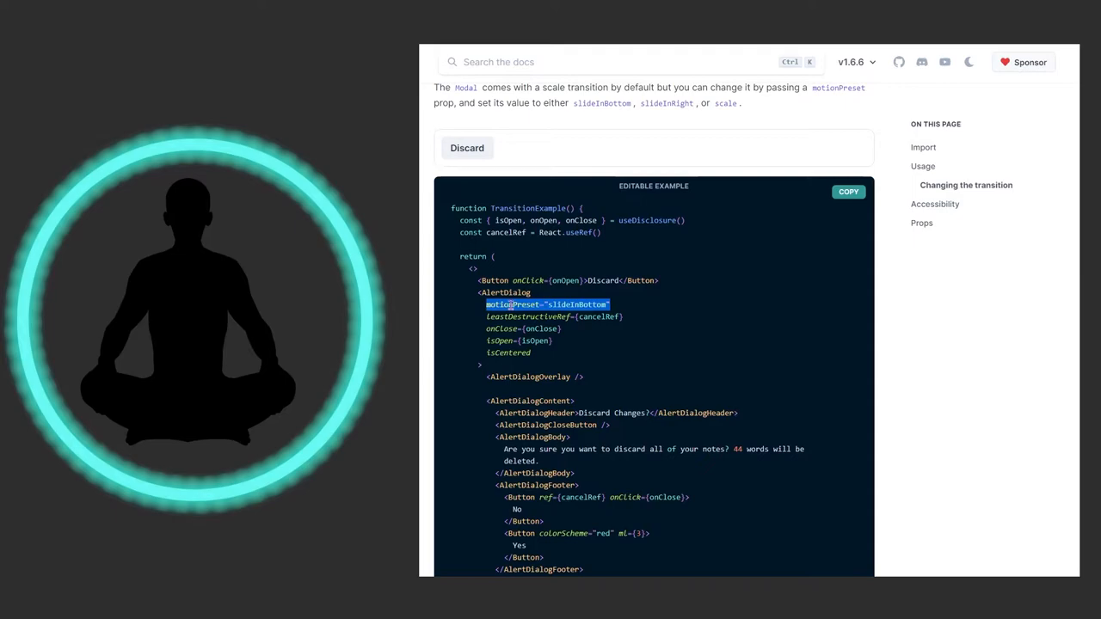
- Scroll down to the Props section showing required isOpen, leastDestructiveRef and onClose
{"action": "scroll", "scroll_direction": "down", "scroll_amount": 3}
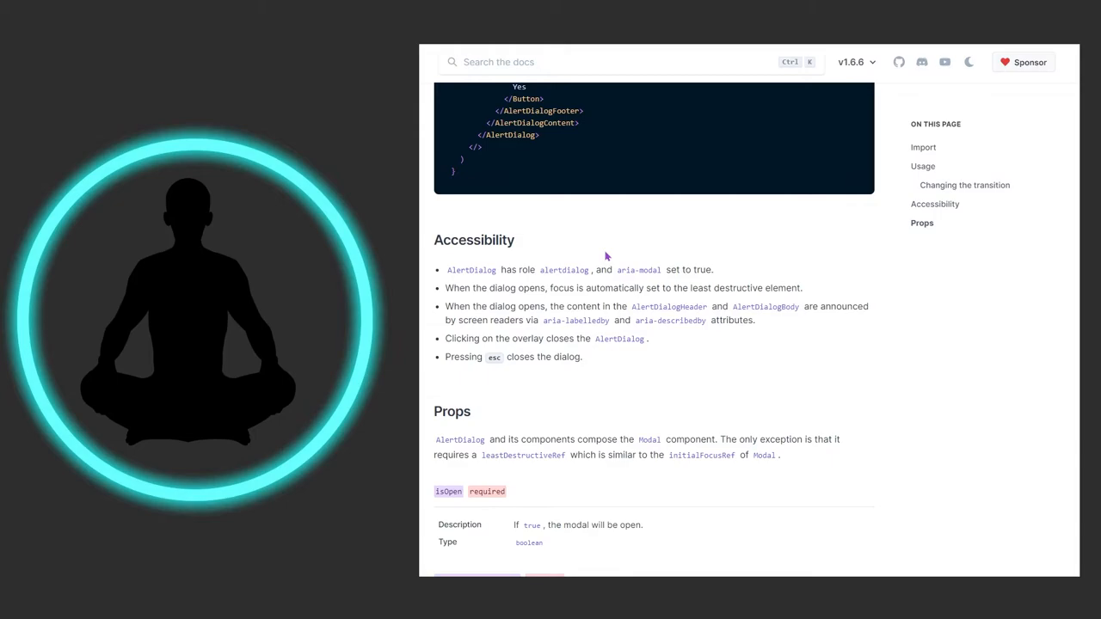
{"action": "scroll", "scroll_direction": "down", "scroll_amount": 3}
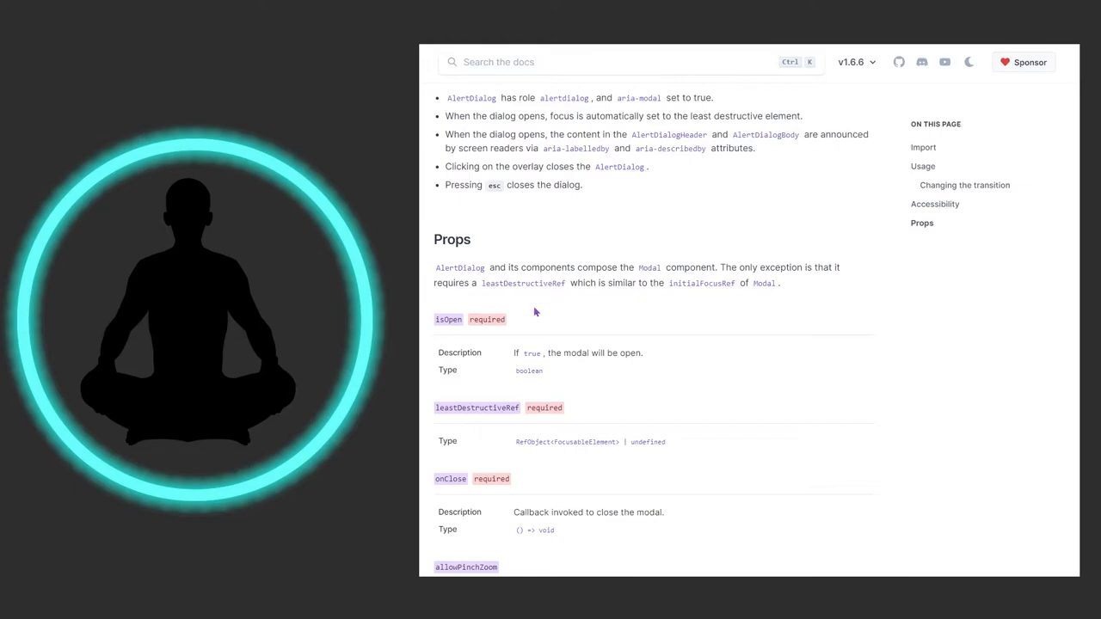
{"action": "scroll", "scroll_direction": "down", "scroll_amount": 3}
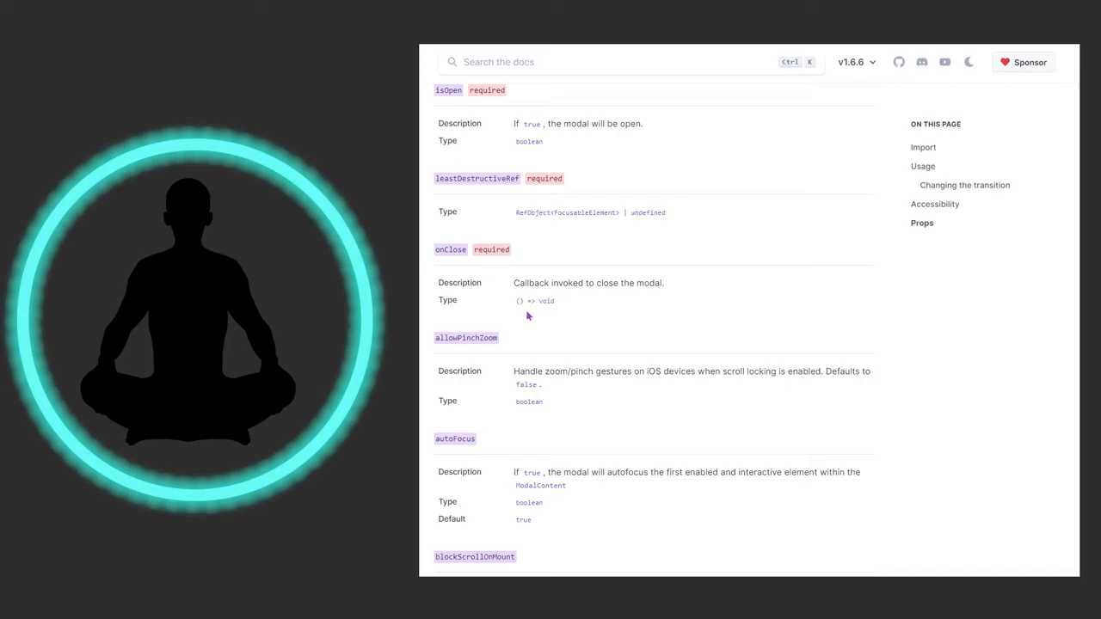
{"action": "scroll", "scroll_direction": "down", "scroll_amount": 3}
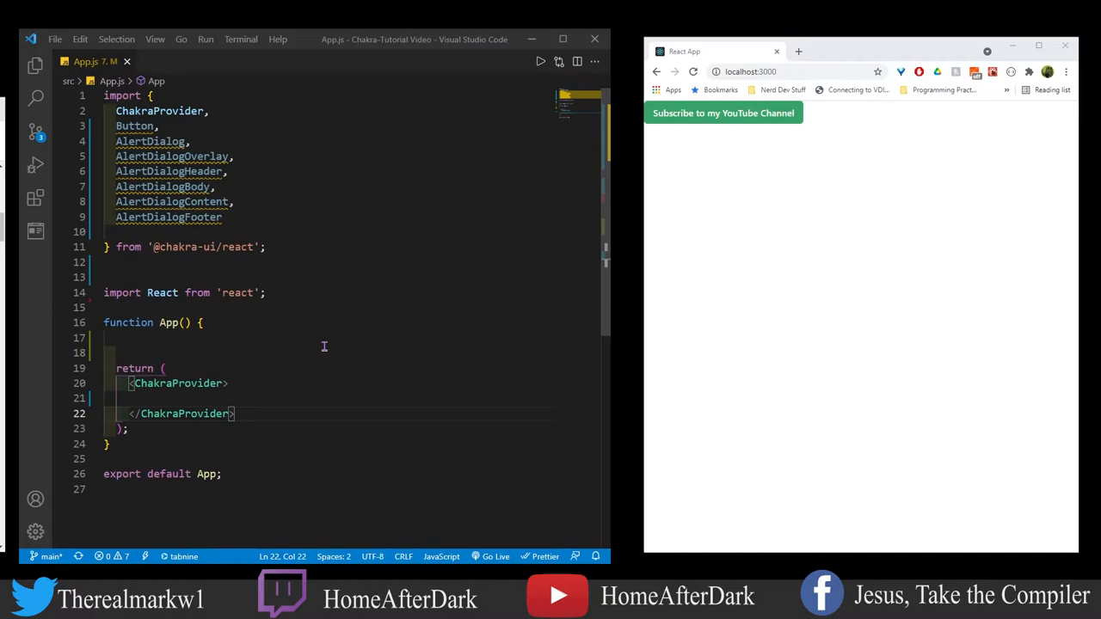
{"action": "mouse_move", "coordinate": [691, 121]}
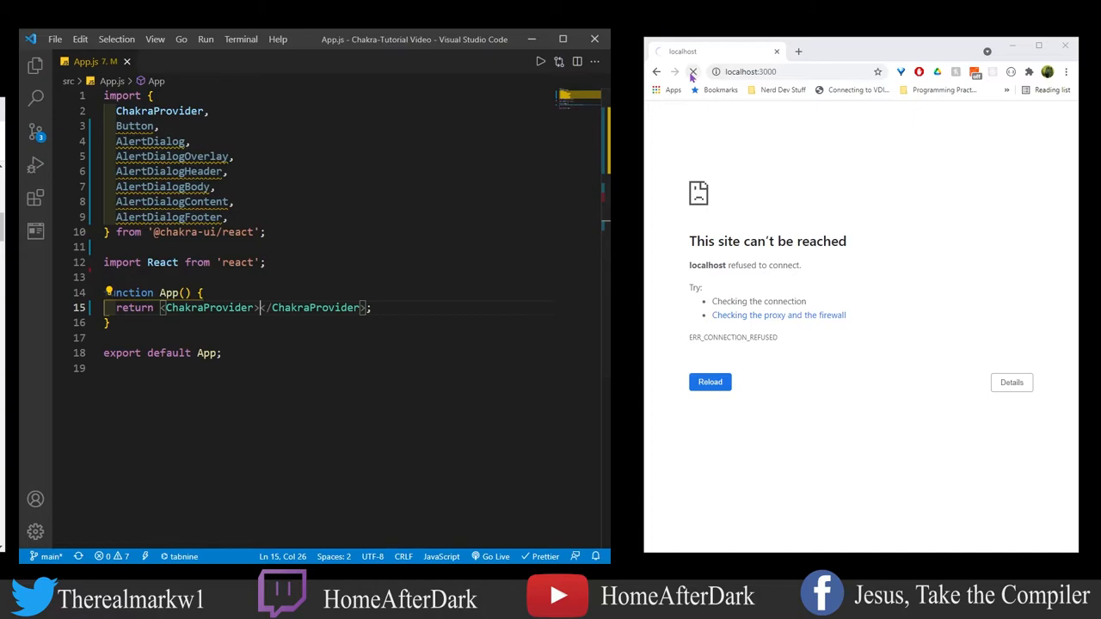
- Open the integrated terminal with Ctrl+` to run the app
{"action": "key", "text": "ctrl+`"}
{"action": "type", "text": "npm start"}
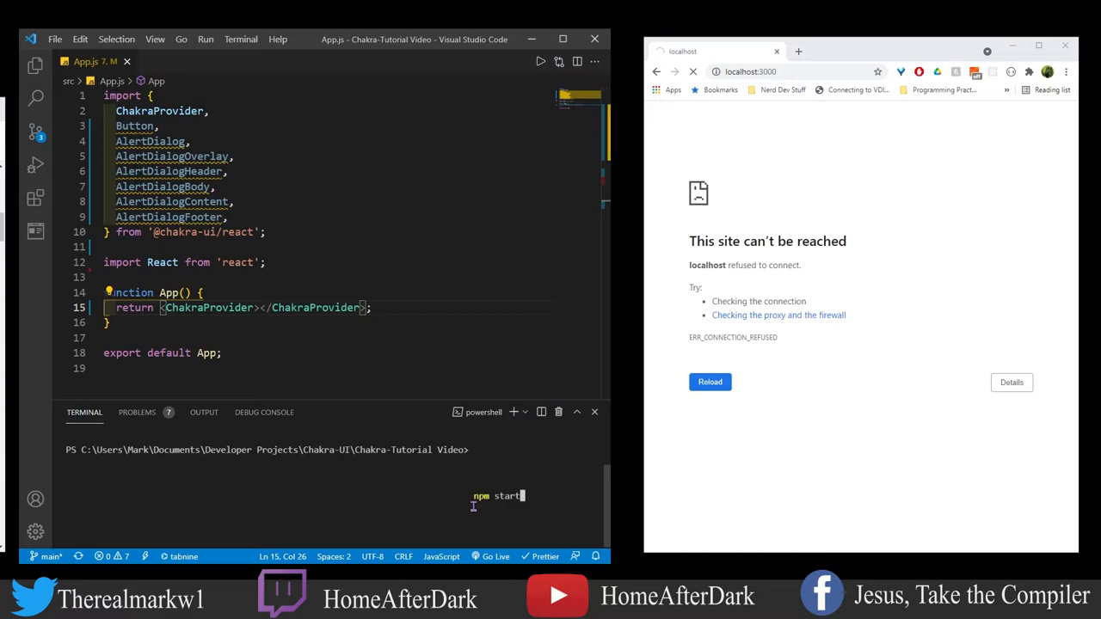
- Run npm start to launch the React development server
{"action": "key", "text": "Enter"}
{"action": "type", "text": "const cancelRef = React.useRef("}
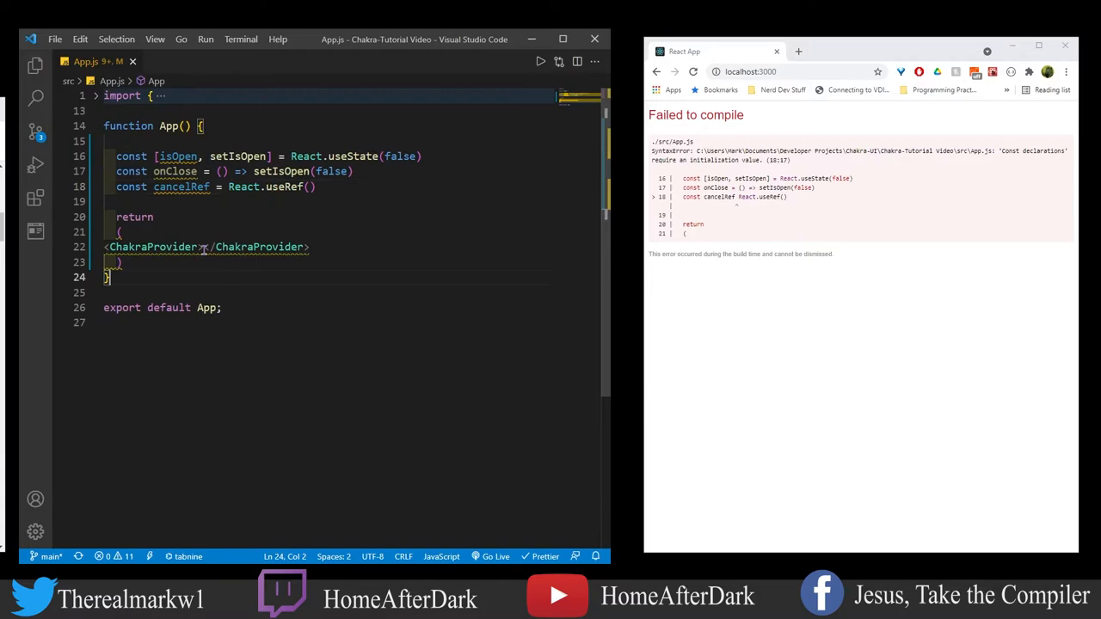
- Write a green Button with onClick={() => setIsOpen(true)} and begin an AlertDialog tag
{"action": "type", "text": "<Button colorScheme="}
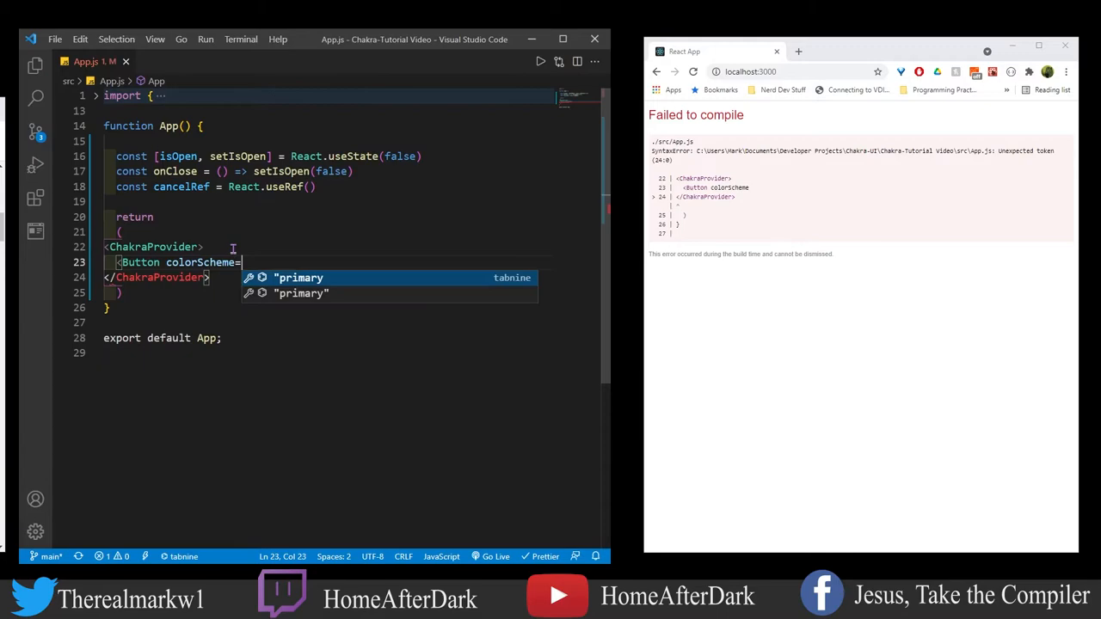
{"action": "type", "text": "\"green\" onClick={(() => setIsOpen(true)}>"}
{"action": "type", "text": "Subscribe to my channel"}
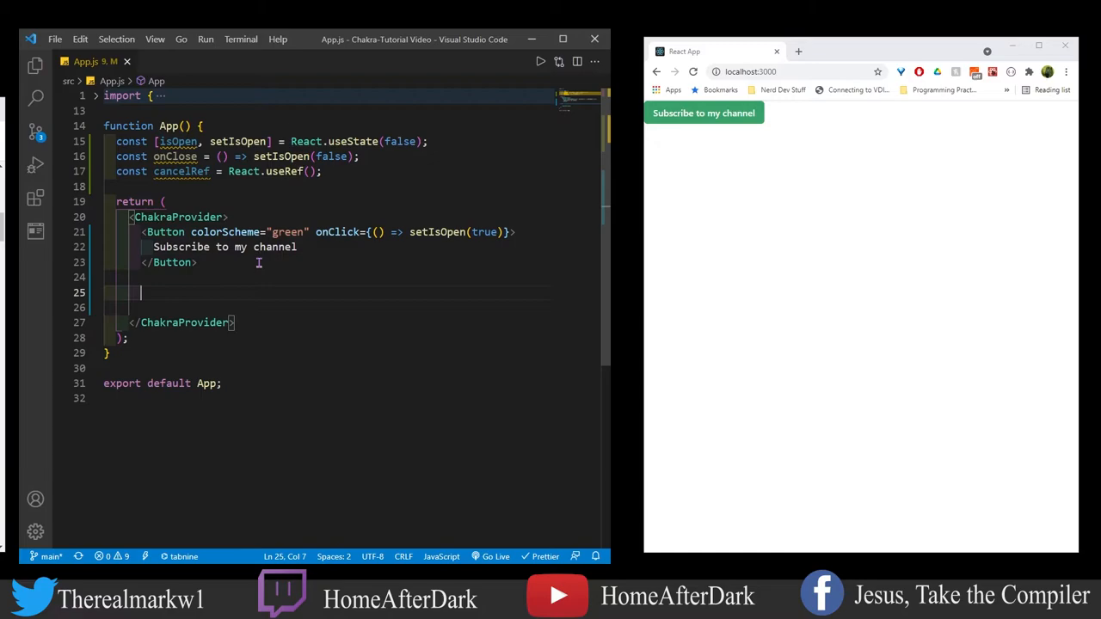
{"action": "type", "text": "AlertDialog"}
{"action": "type", "text": "<Button ref"}
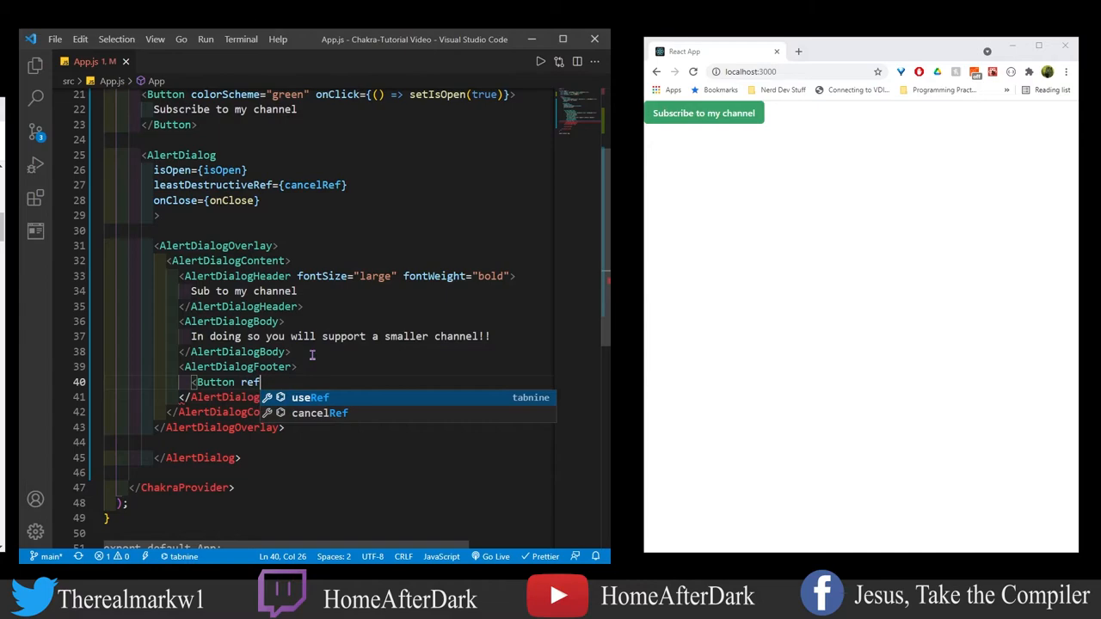
- Give the footer Cancel button ref={cancelRef} and onClick={onClose}
{"action": "type", "text": "={cancelRef} onClick={onClose}>"}
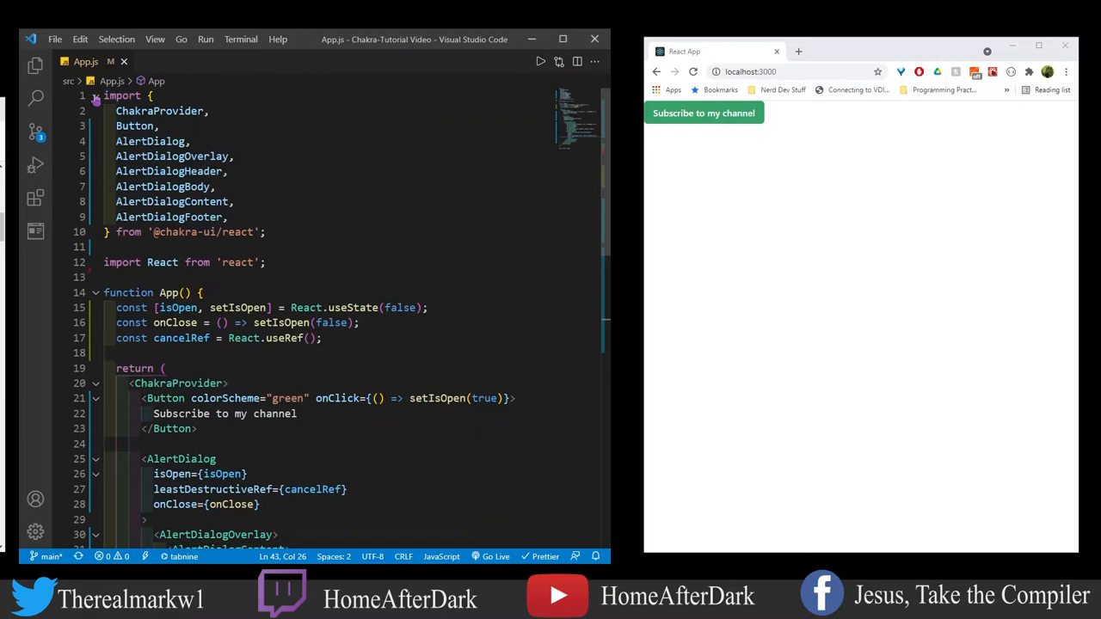
{"action": "left_click", "coordinate": [229, 217]}
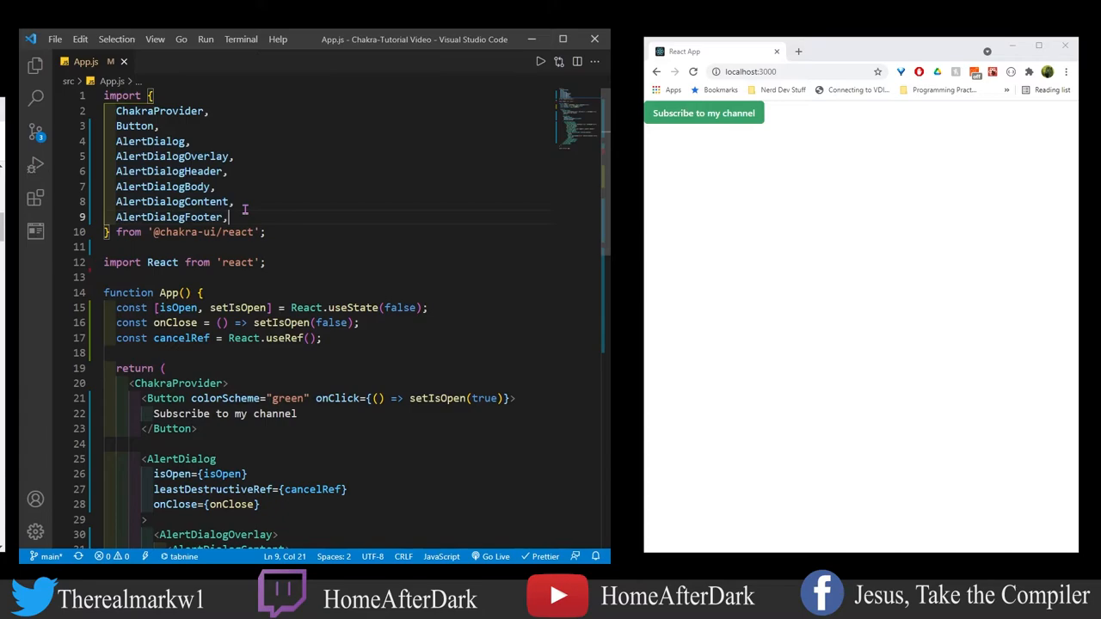
{"action": "scroll", "scroll_direction": "down", "scroll_amount": 3}
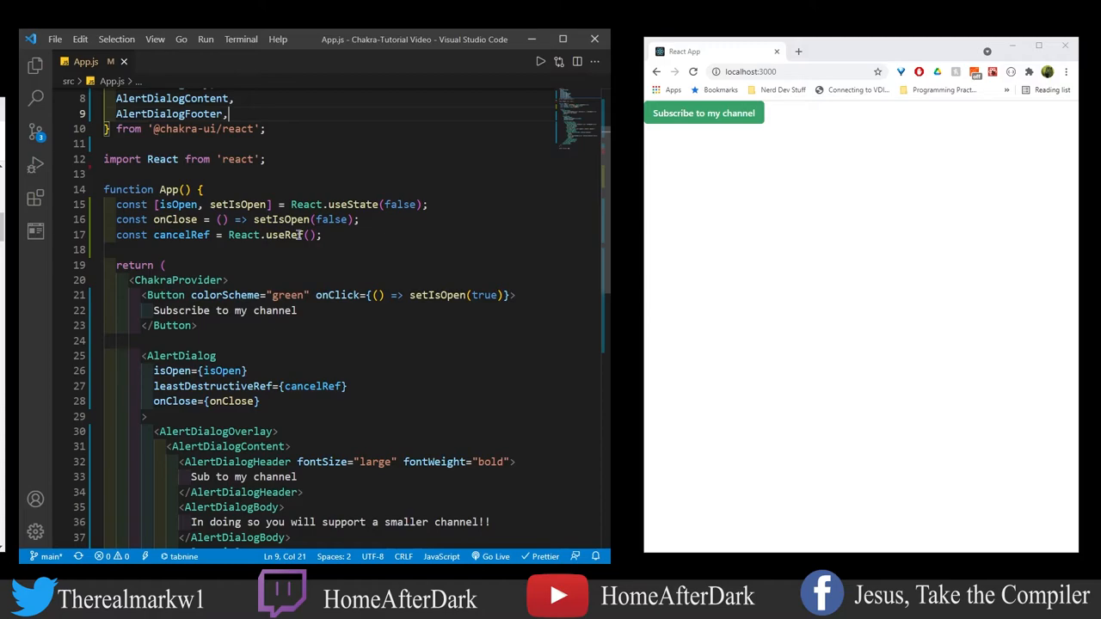
{"action": "scroll", "scroll_direction": "down", "scroll_amount": 3}
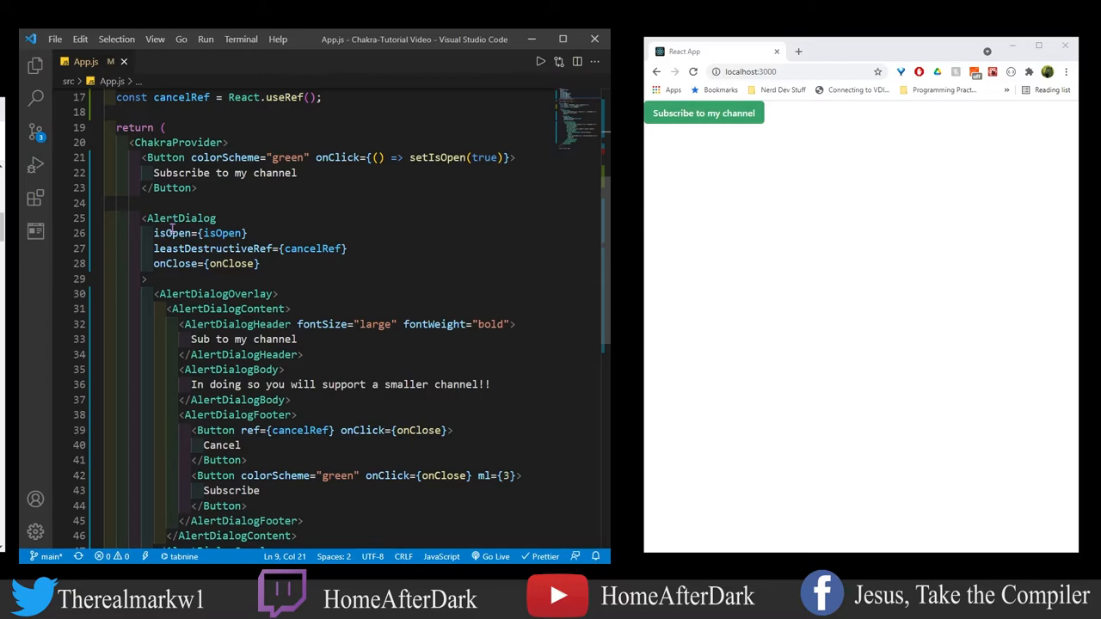
{"action": "mouse_move", "coordinate": [860, 210]}
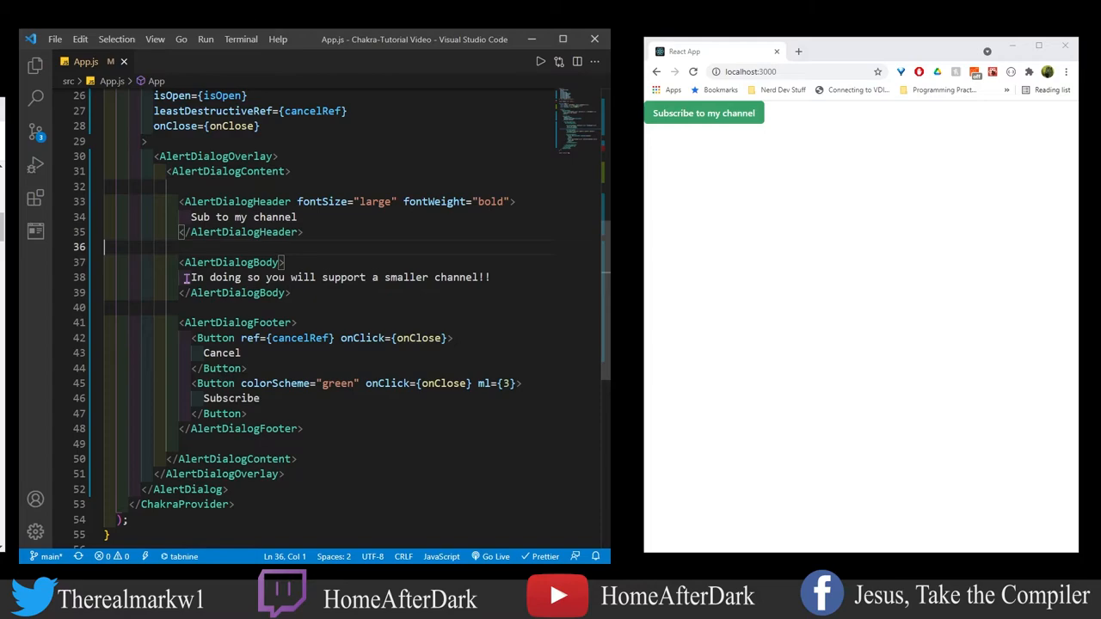
{"action": "mouse_move", "coordinate": [403, 286]}
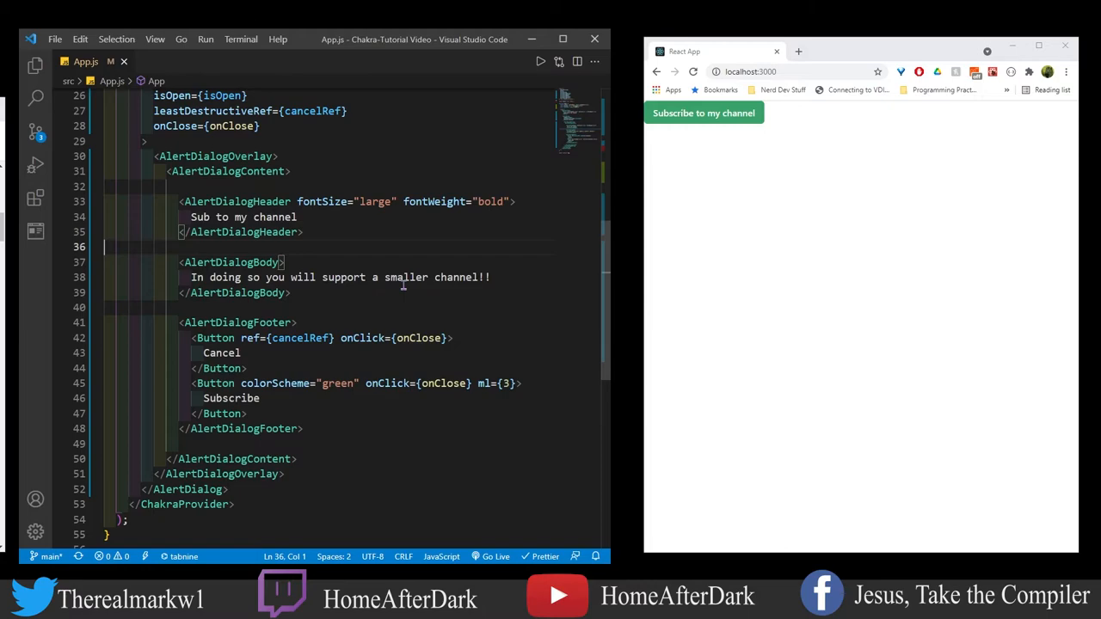
{"action": "mouse_move", "coordinate": [501, 277]}
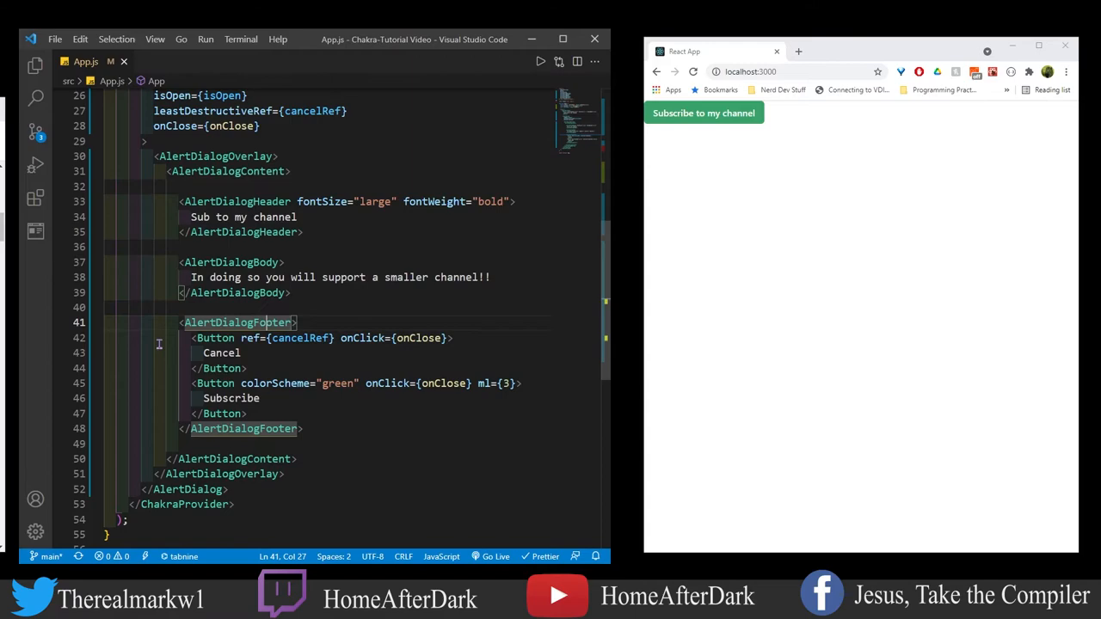
{"action": "mouse_move", "coordinate": [213, 398]}
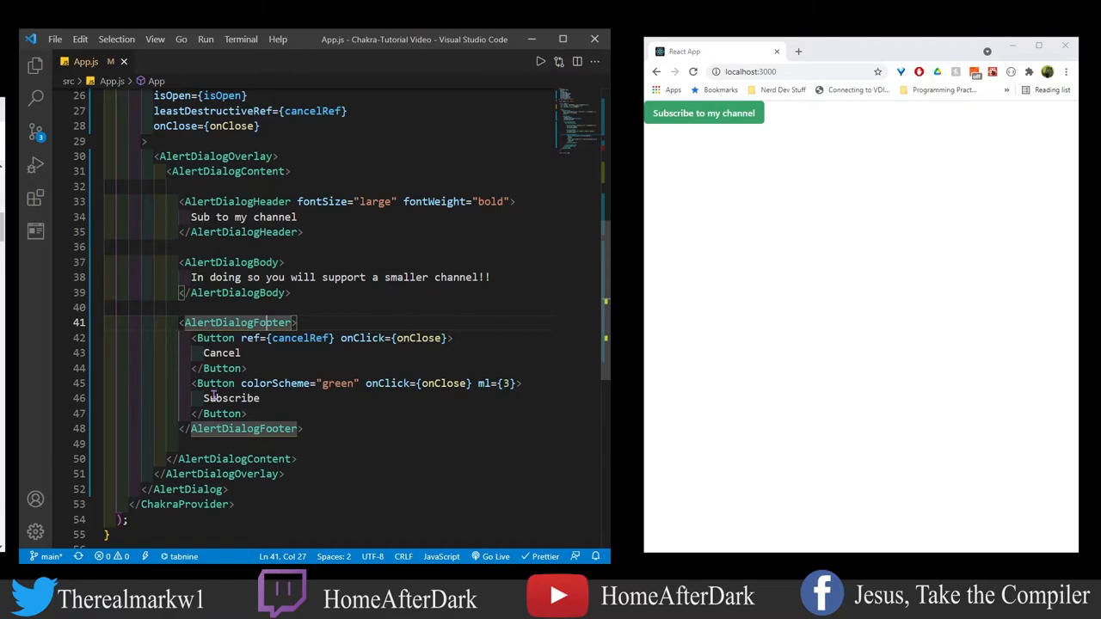
{"action": "left_click", "coordinate": [703, 112]}
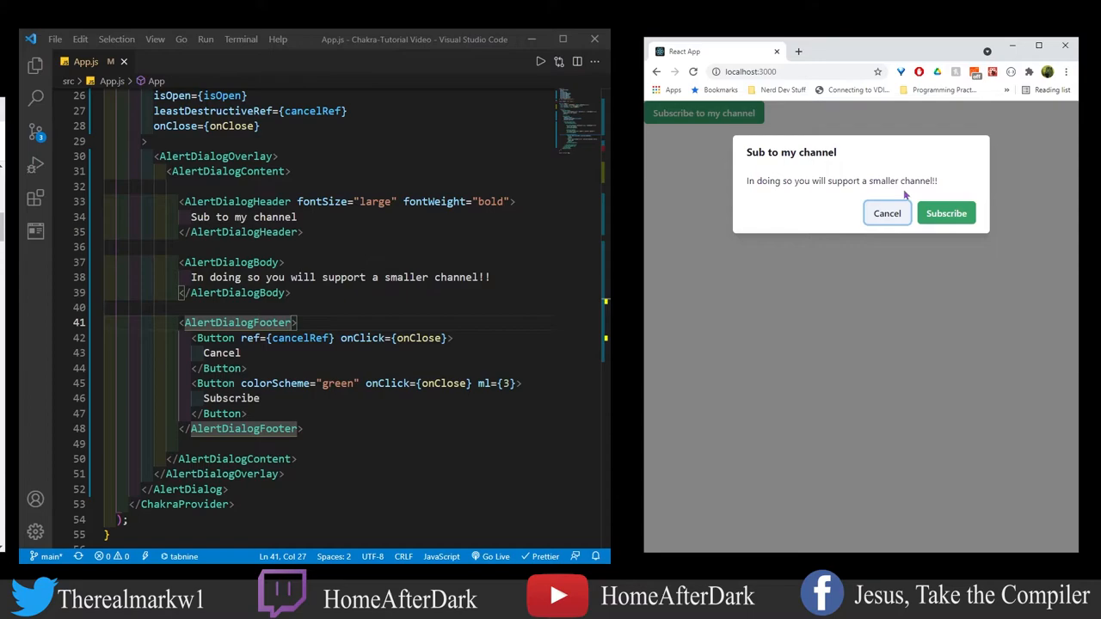
{"action": "mouse_move", "coordinate": [939, 213]}
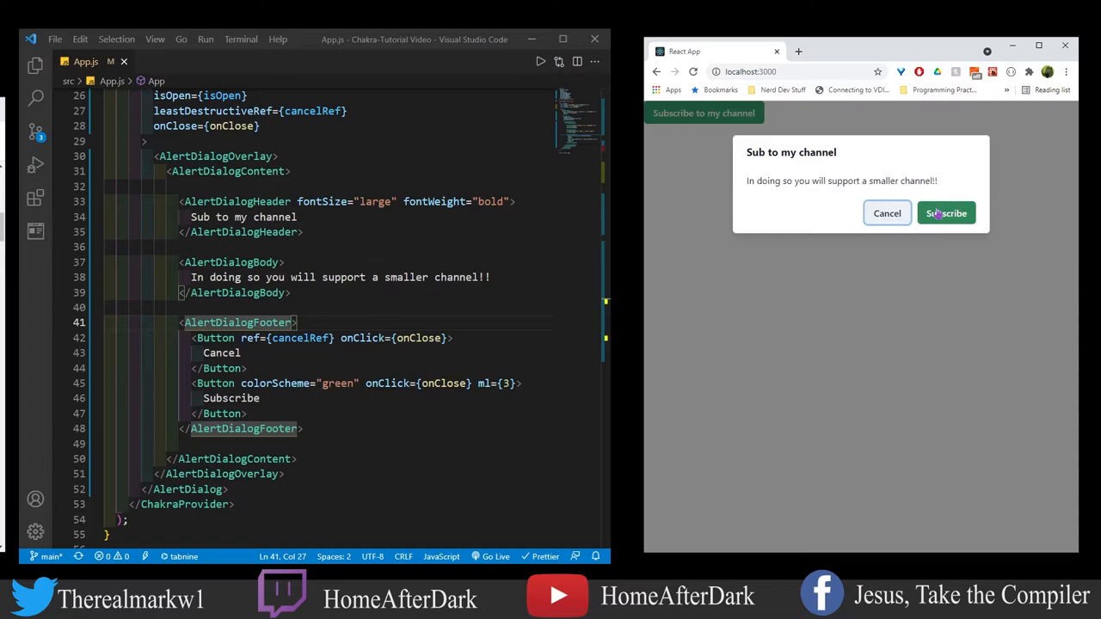
{"action": "mouse_move", "coordinate": [890, 217]}
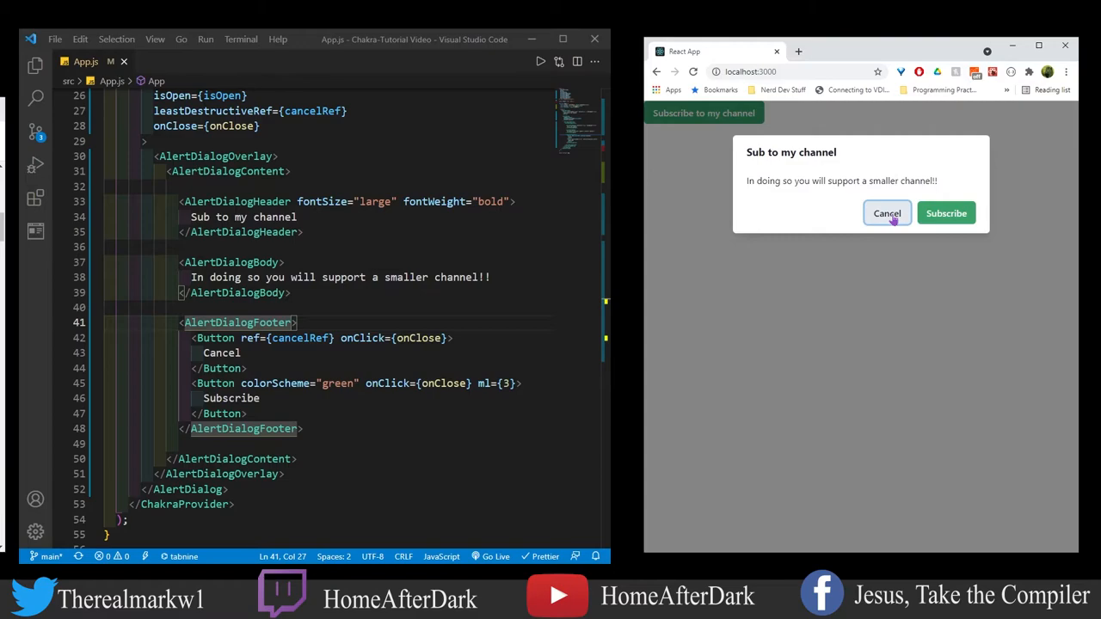
{"action": "left_click", "coordinate": [887, 213]}
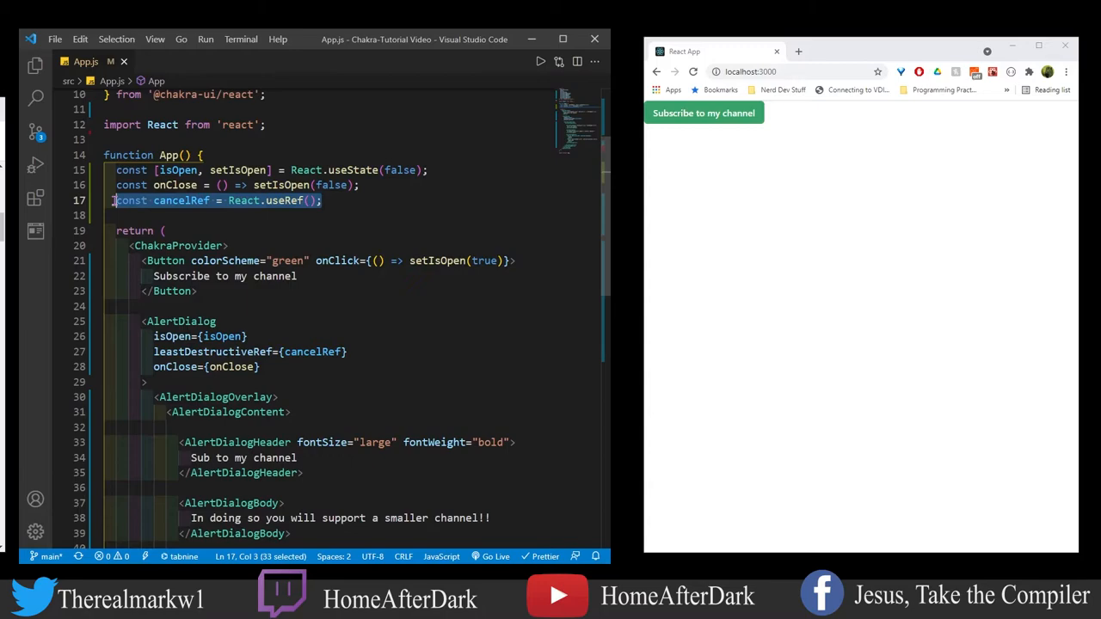
{"action": "mouse_move", "coordinate": [314, 351]}
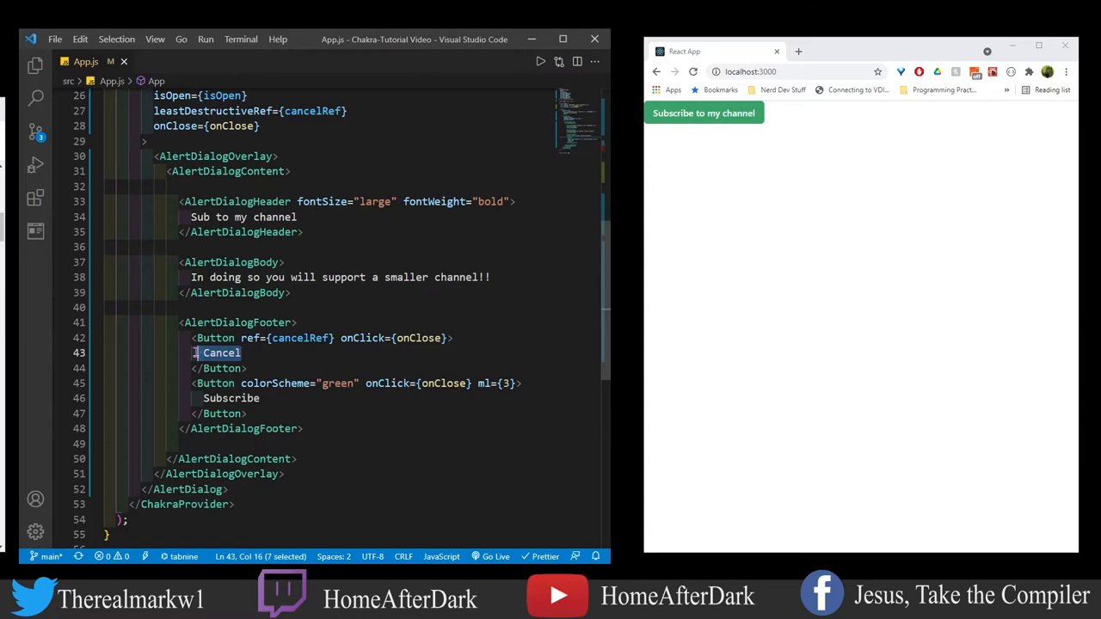
{"action": "mouse_move", "coordinate": [287, 399]}
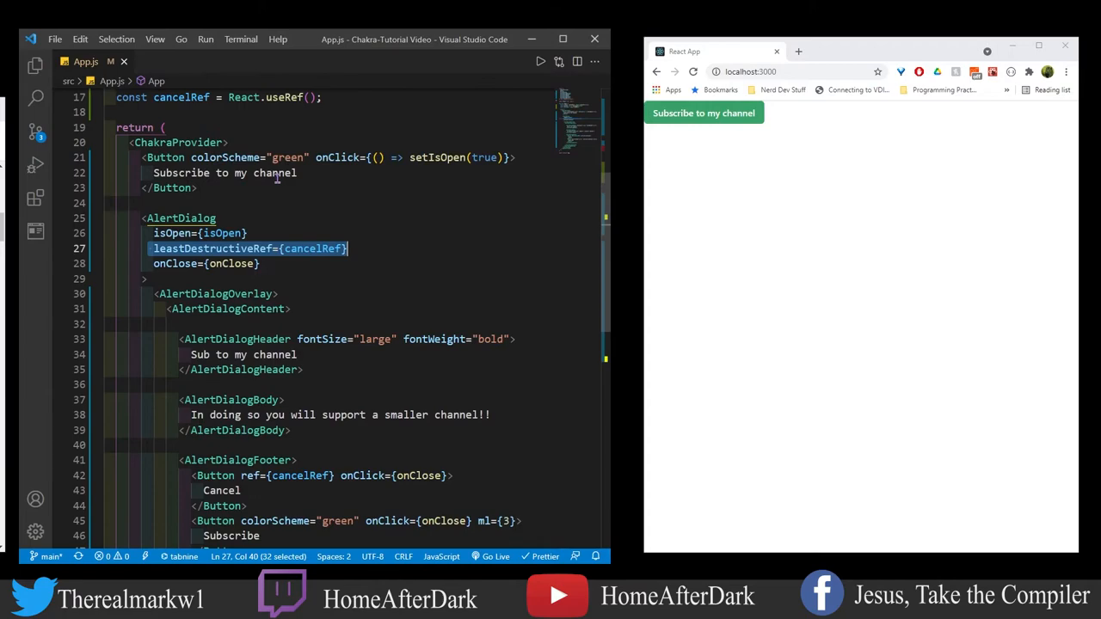
- Scroll the browser page and open the dialog with 'Subscribe to my channel'
{"action": "scroll", "scroll_direction": "down", "scroll_amount": 3}
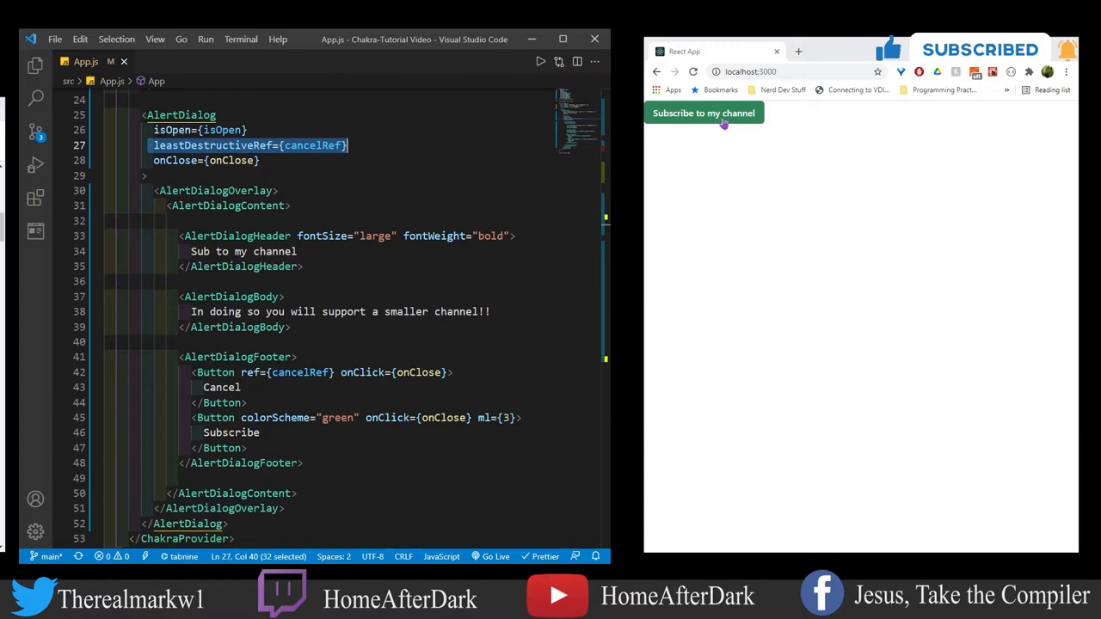
{"action": "left_click", "coordinate": [704, 112]}
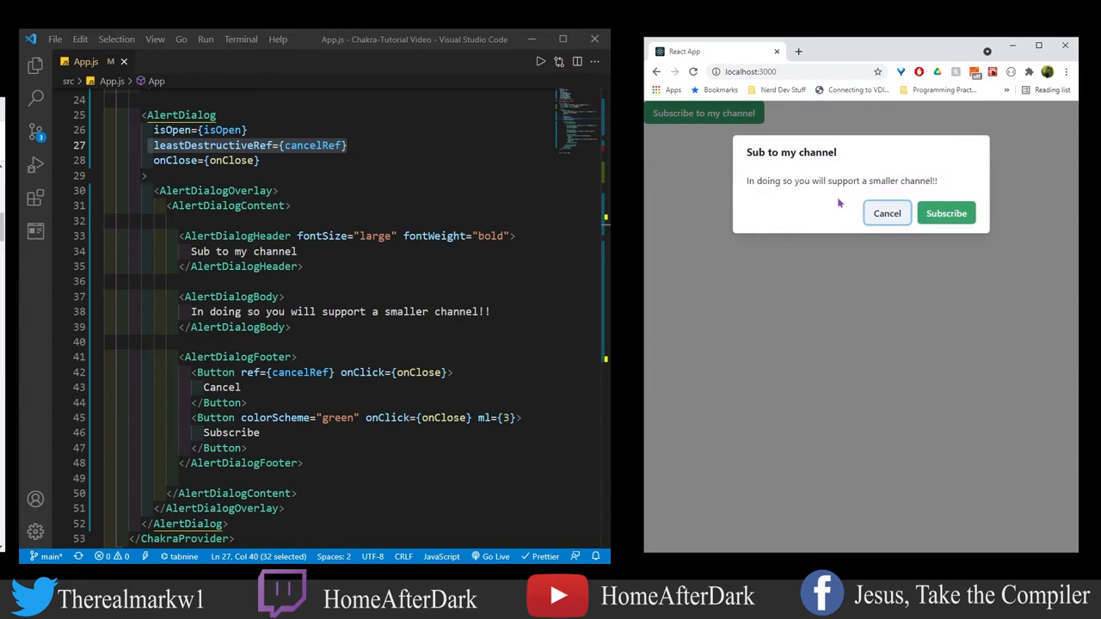
- Close the 'Sub to my channel' dialog with its Cancel button
{"action": "left_click", "coordinate": [887, 212]}
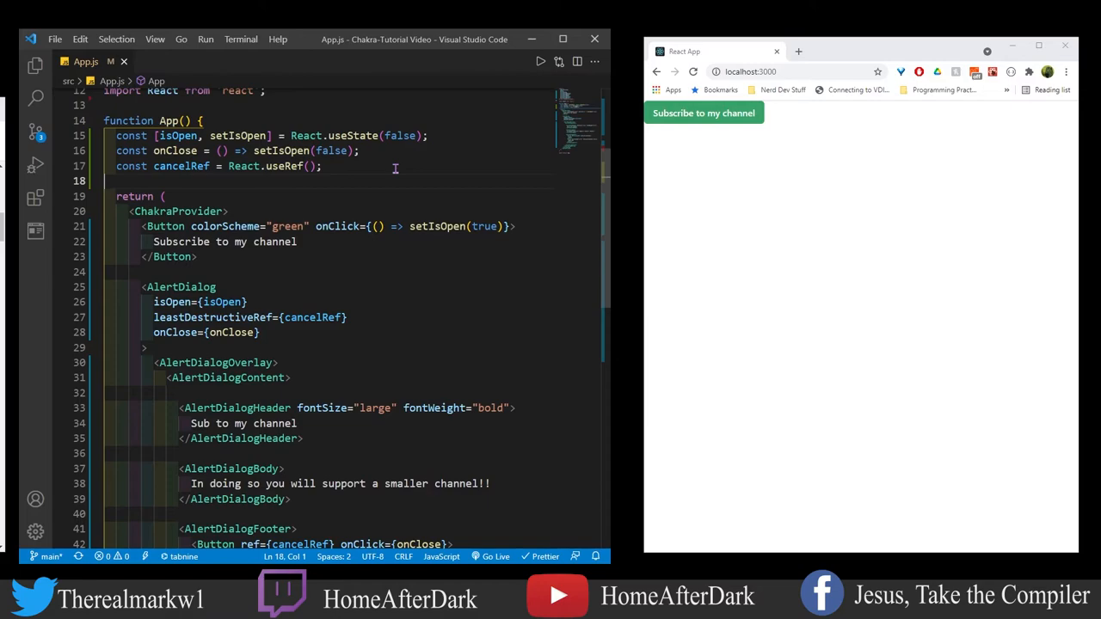
- Reopen the 'Sub to my channel' dialog and cancel it
{"action": "left_click", "coordinate": [704, 112]}
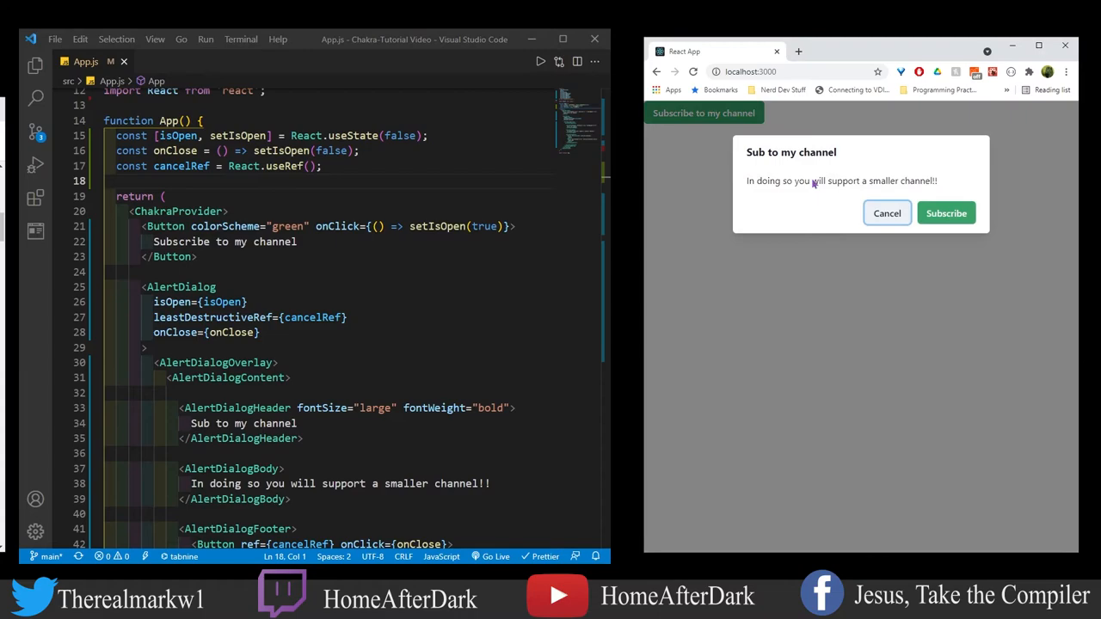
{"action": "mouse_move", "coordinate": [816, 379]}
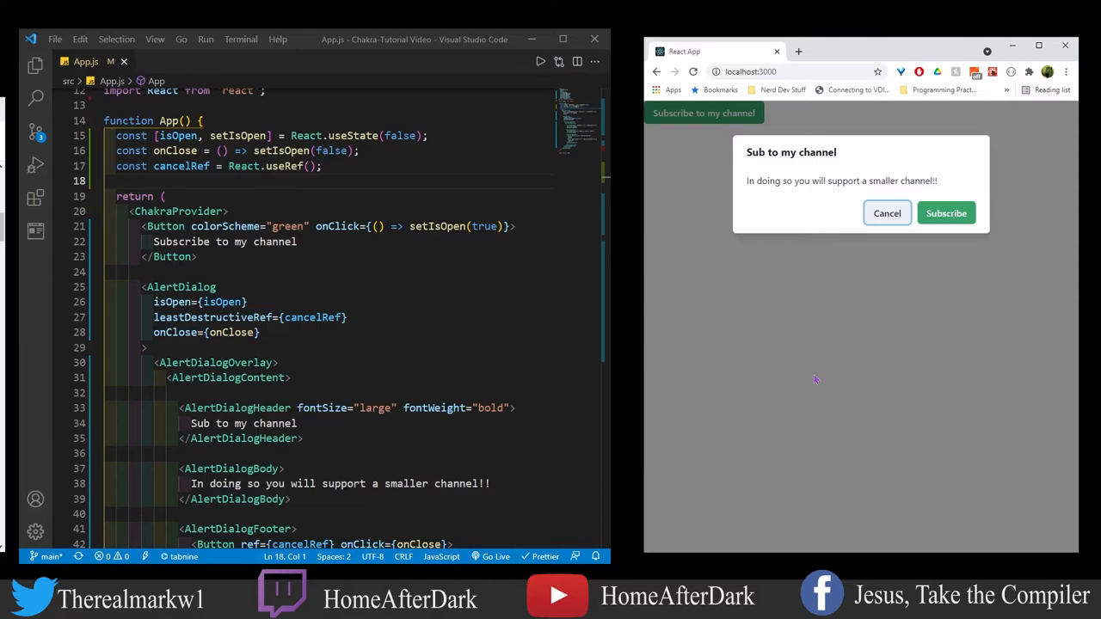
{"action": "left_click", "coordinate": [887, 213]}
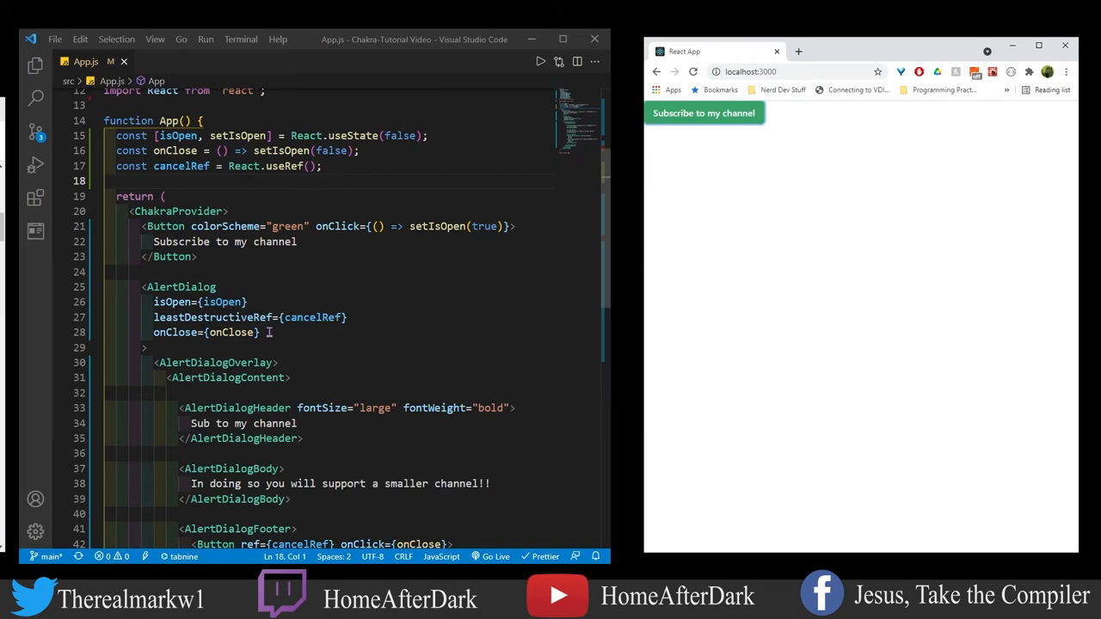
- Add isCentered to the AlertDialog, then open and close the dialog to confirm centering
{"action": "type", "text": "isCentere"}
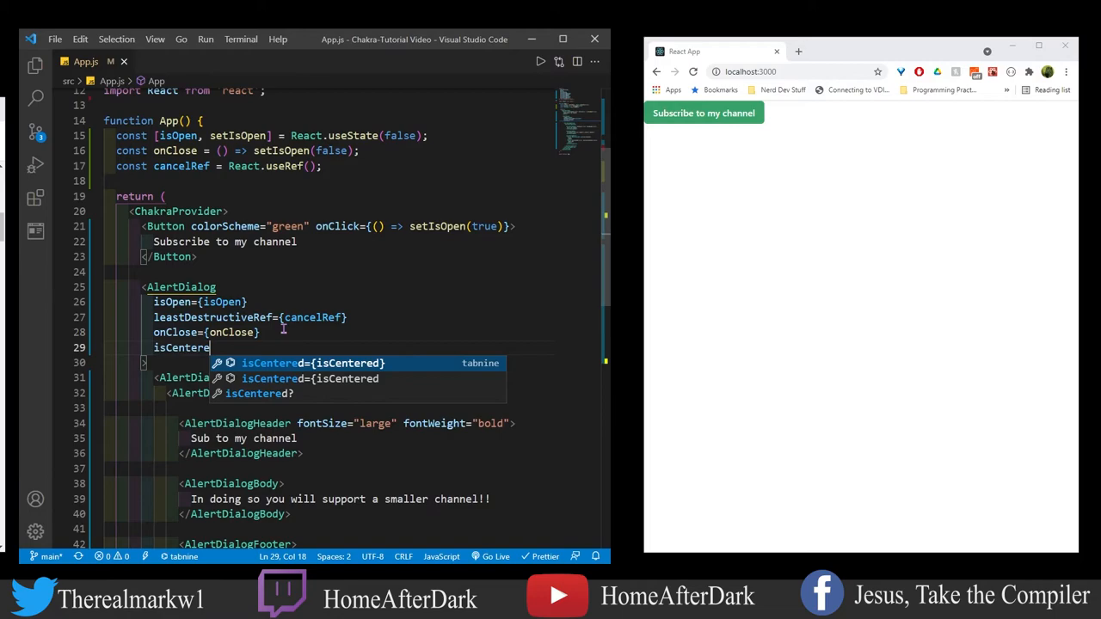
{"action": "type", "text": "d"}
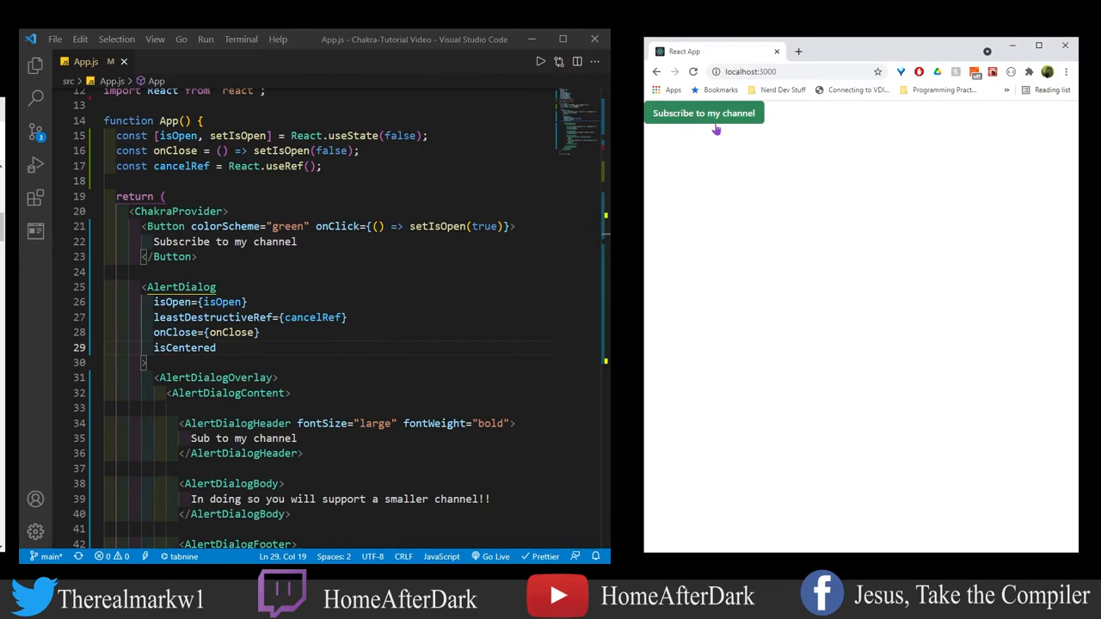
{"action": "left_click", "coordinate": [704, 113]}
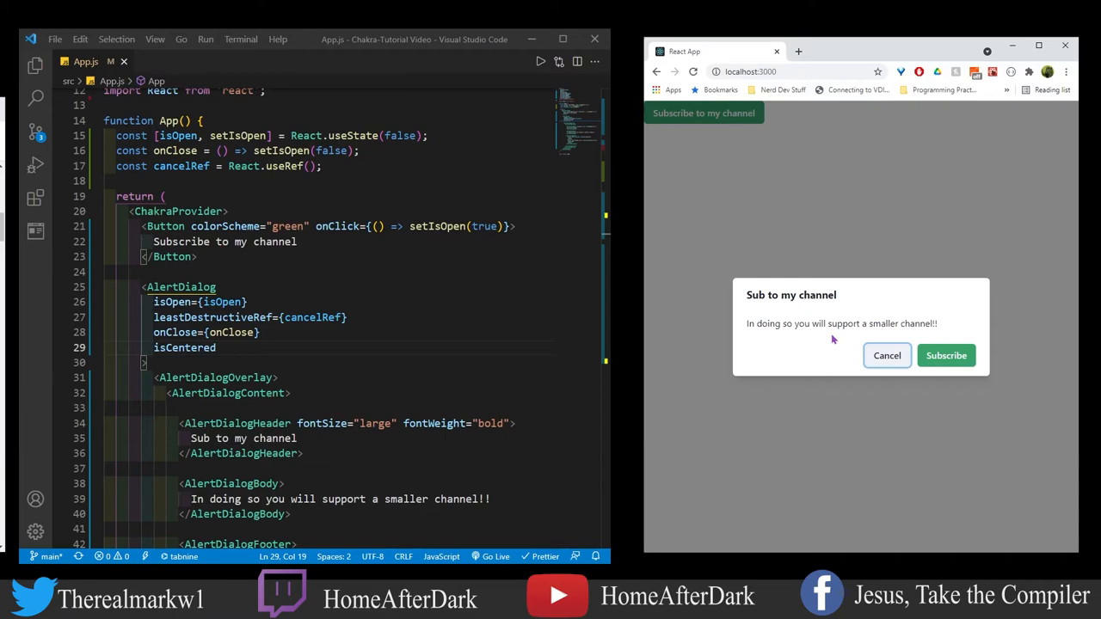
{"action": "mouse_move", "coordinate": [804, 382]}
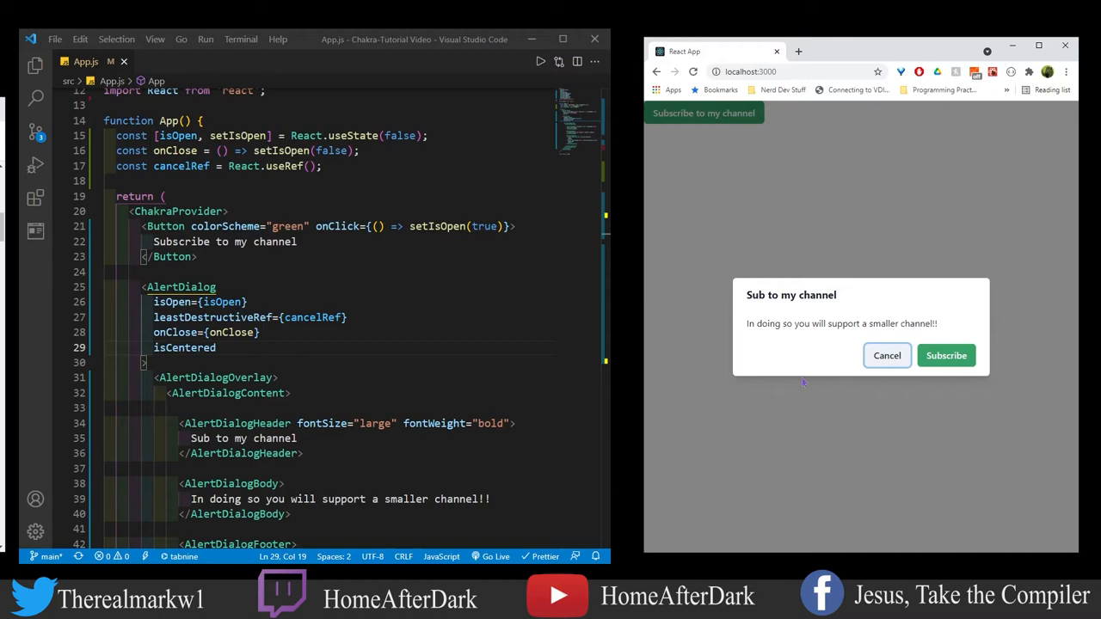
{"action": "left_click", "coordinate": [887, 355]}
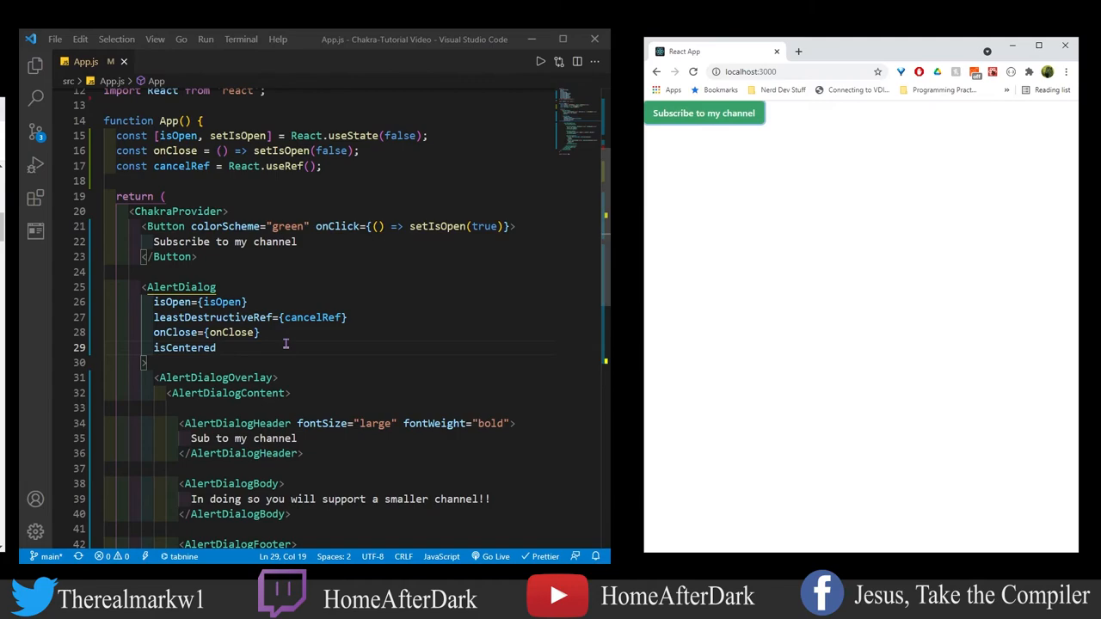
- Set isCentered={false} and check the dialog opens near the top before dismissing it
{"action": "type", "text": "={false}"}
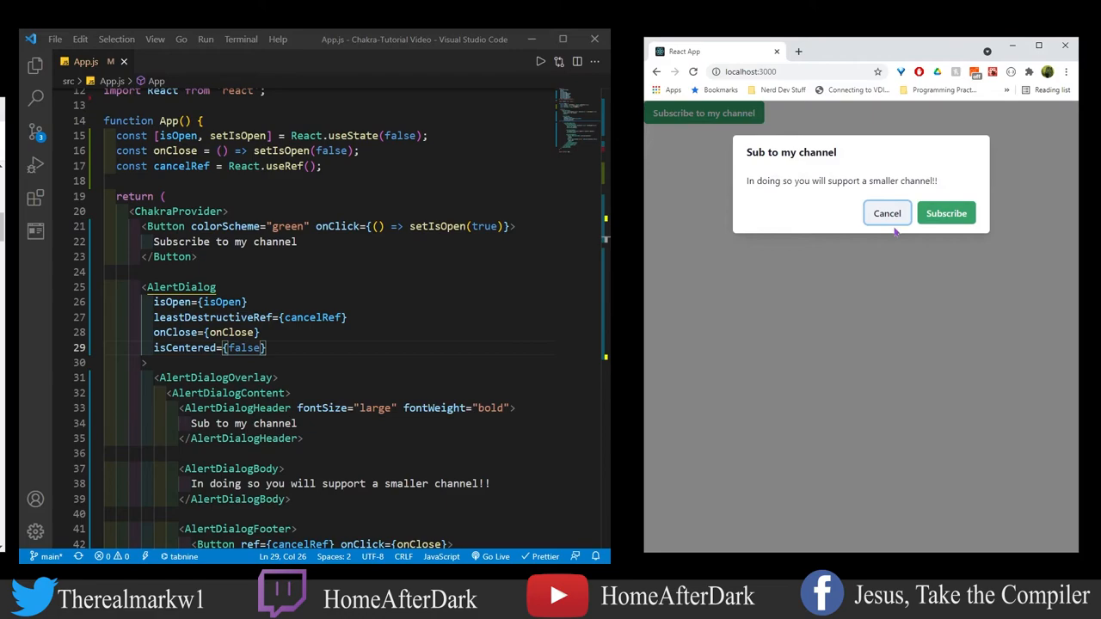
{"action": "mouse_move", "coordinate": [762, 299]}
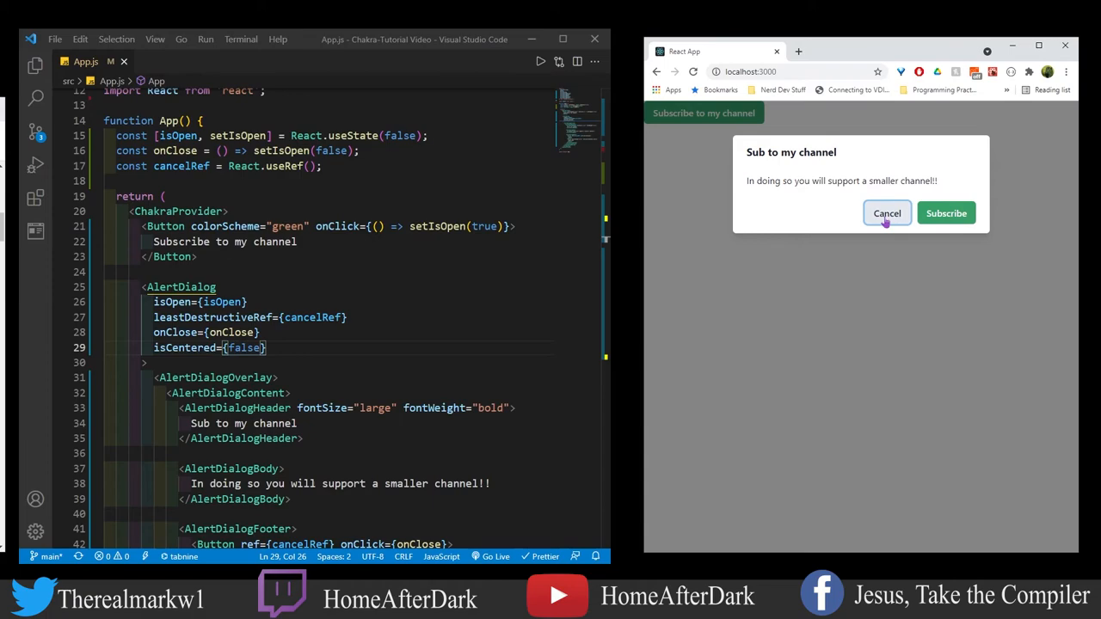
{"action": "mouse_move", "coordinate": [652, 372]}
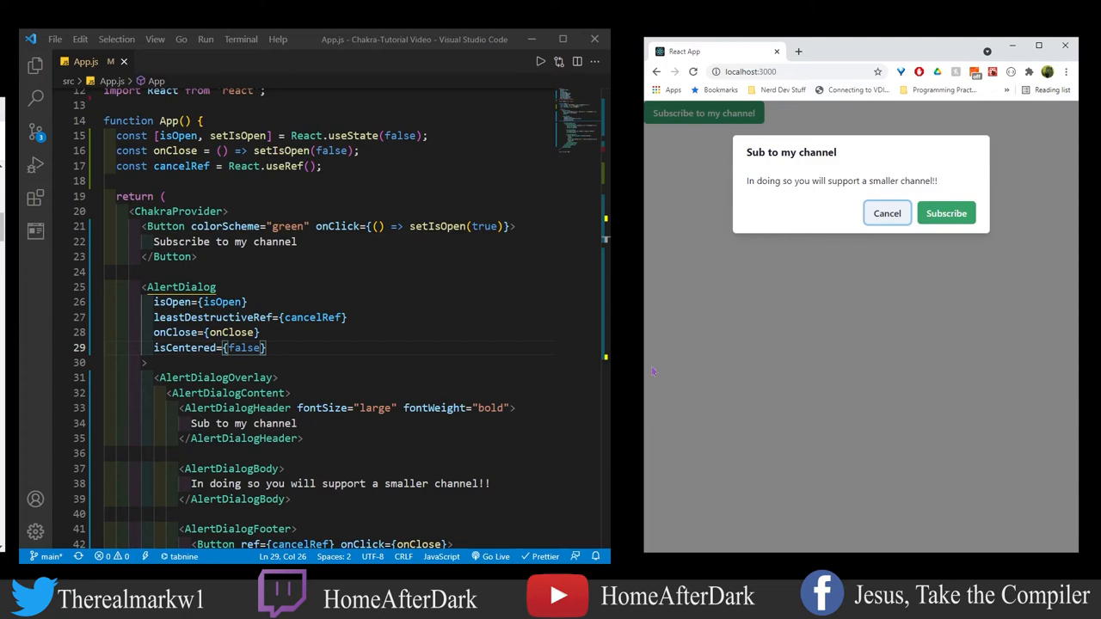
{"action": "mouse_move", "coordinate": [955, 395]}
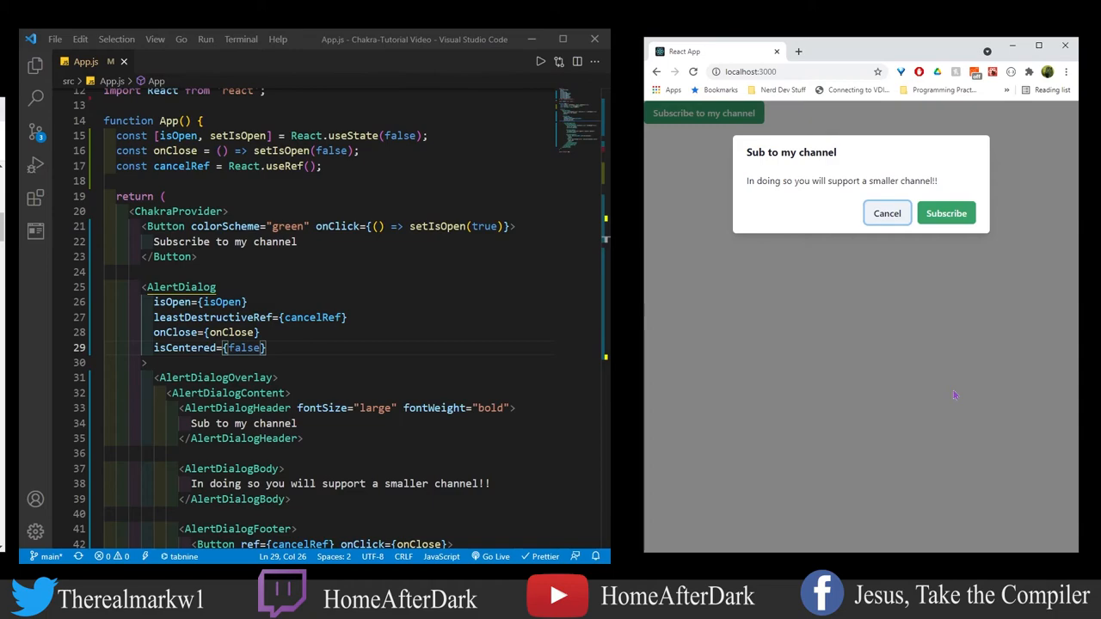
{"action": "mouse_move", "coordinate": [700, 443]}
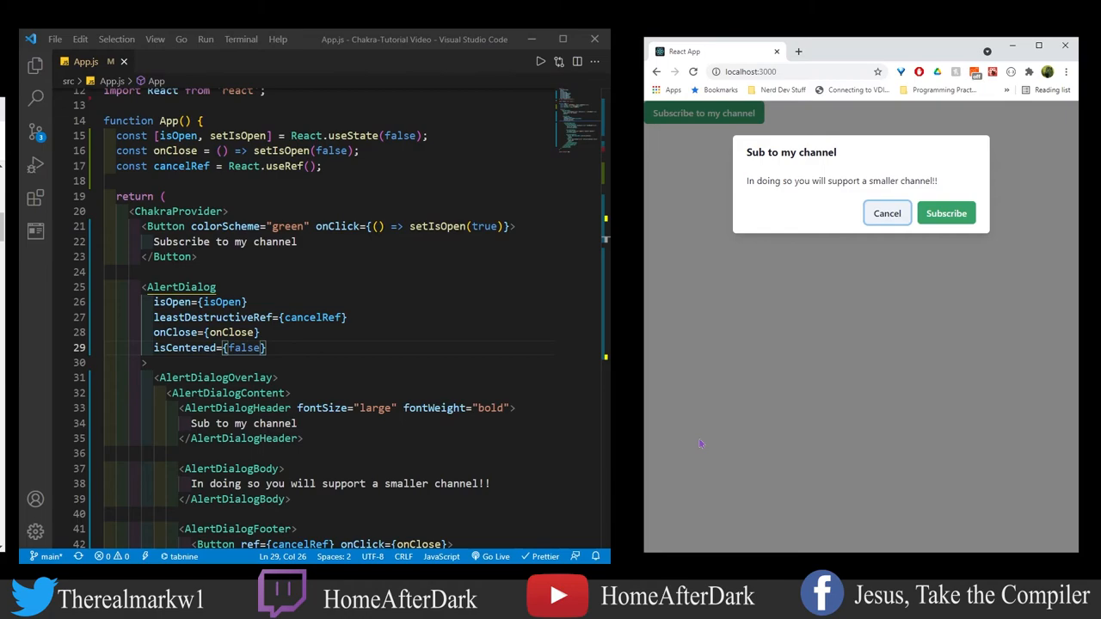
{"action": "mouse_move", "coordinate": [736, 277]}
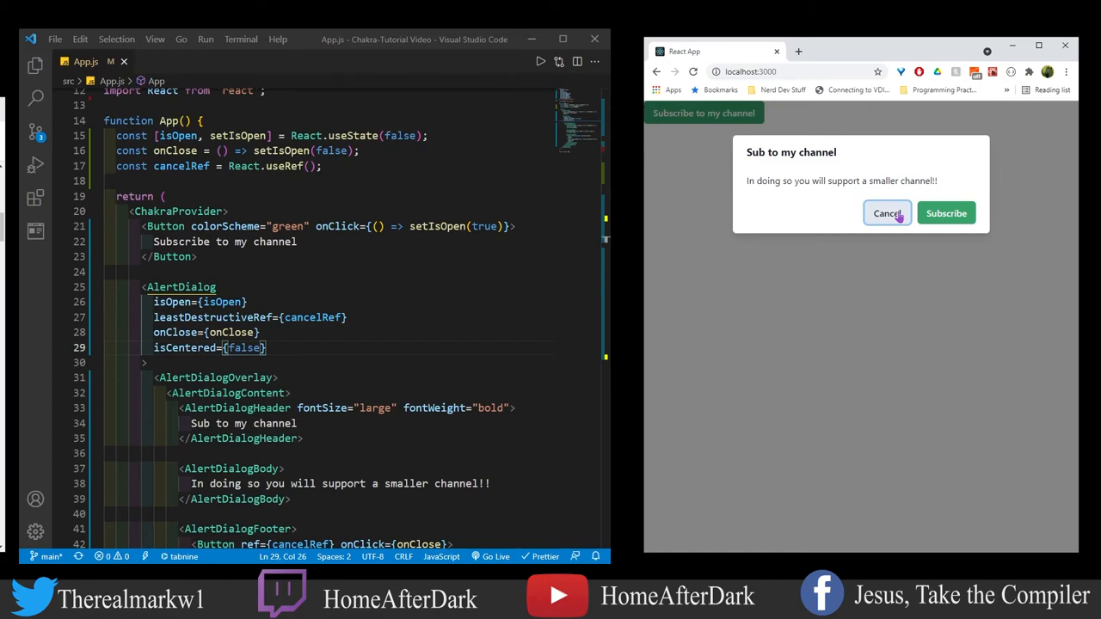
{"action": "mouse_move", "coordinate": [968, 223]}
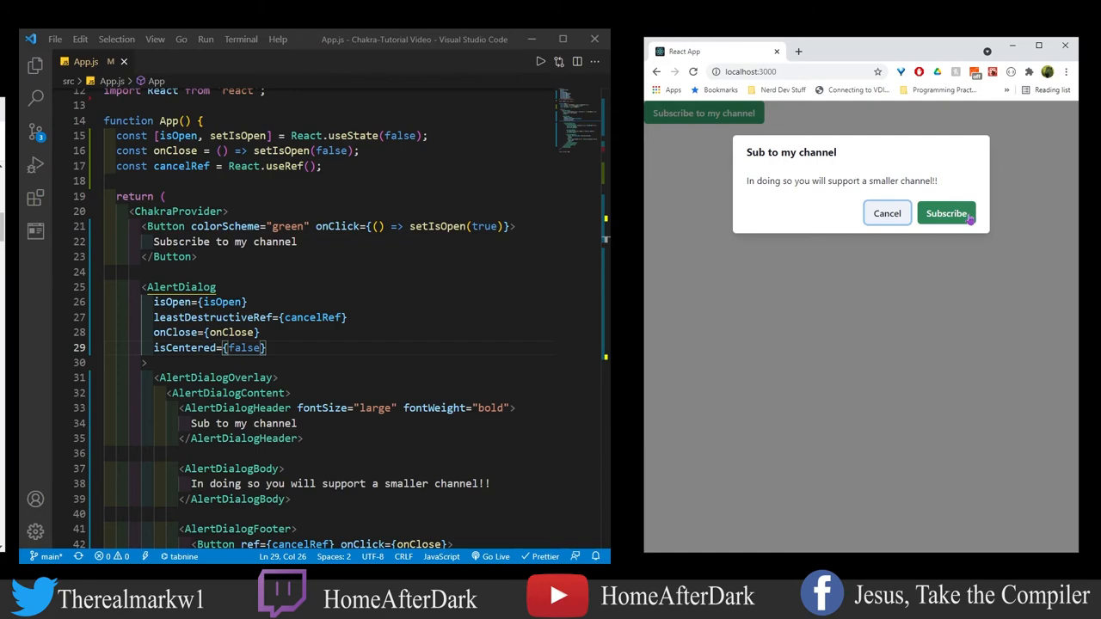
{"action": "left_click", "coordinate": [946, 212]}
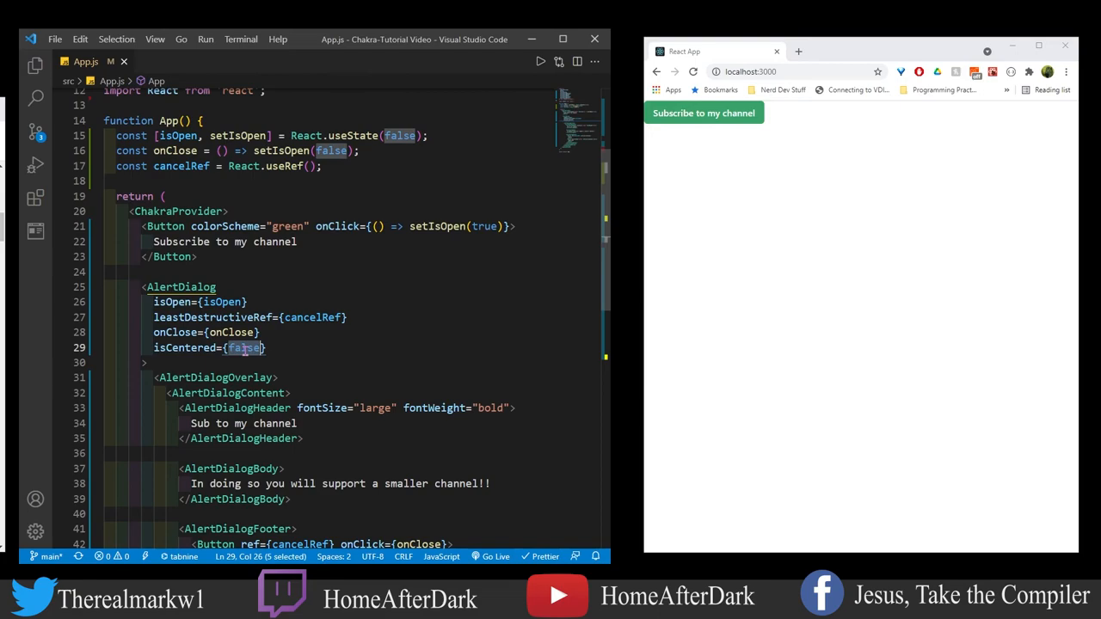
- Restore isCentered={true}, add motionPreset slideInBottom, and test the dialog
{"action": "type", "text": "true"}
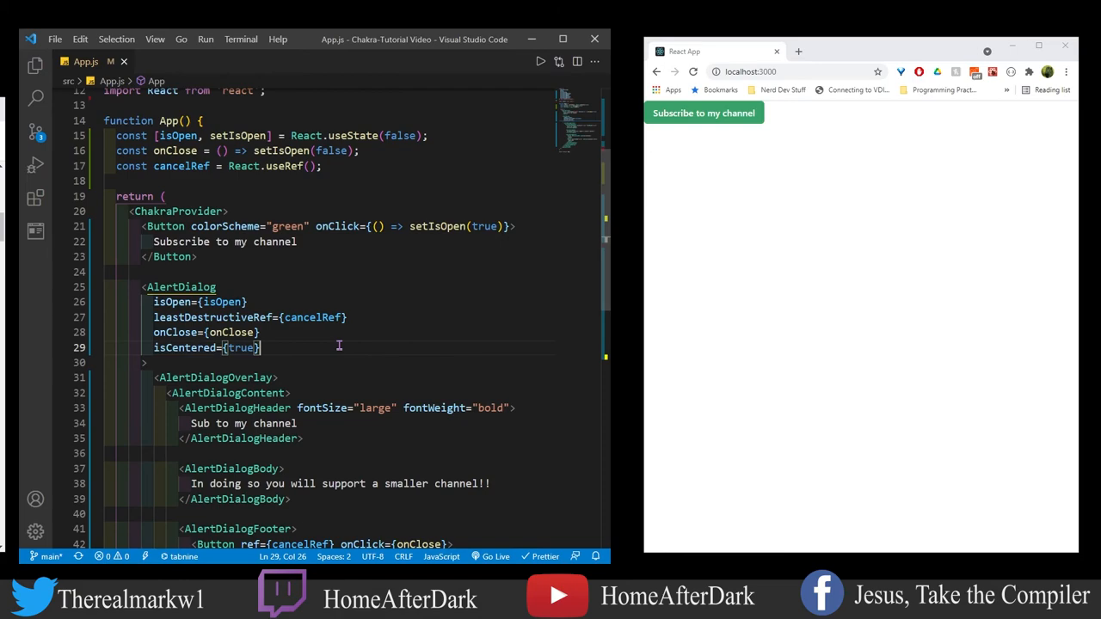
{"action": "type", "text": "motionPreset=\""}
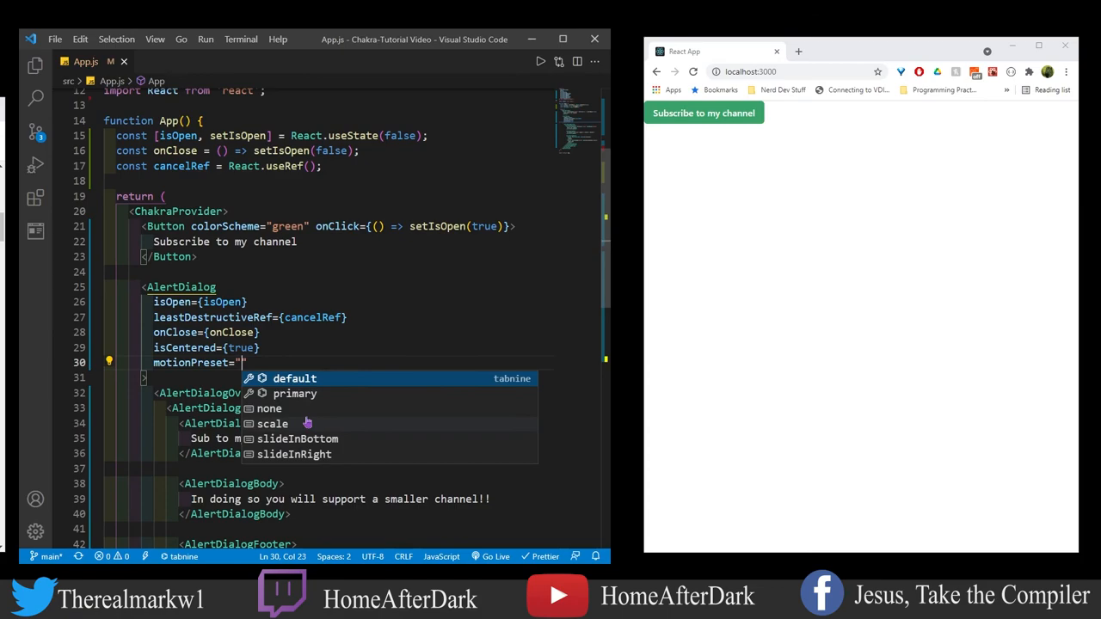
{"action": "left_click", "coordinate": [273, 424]}
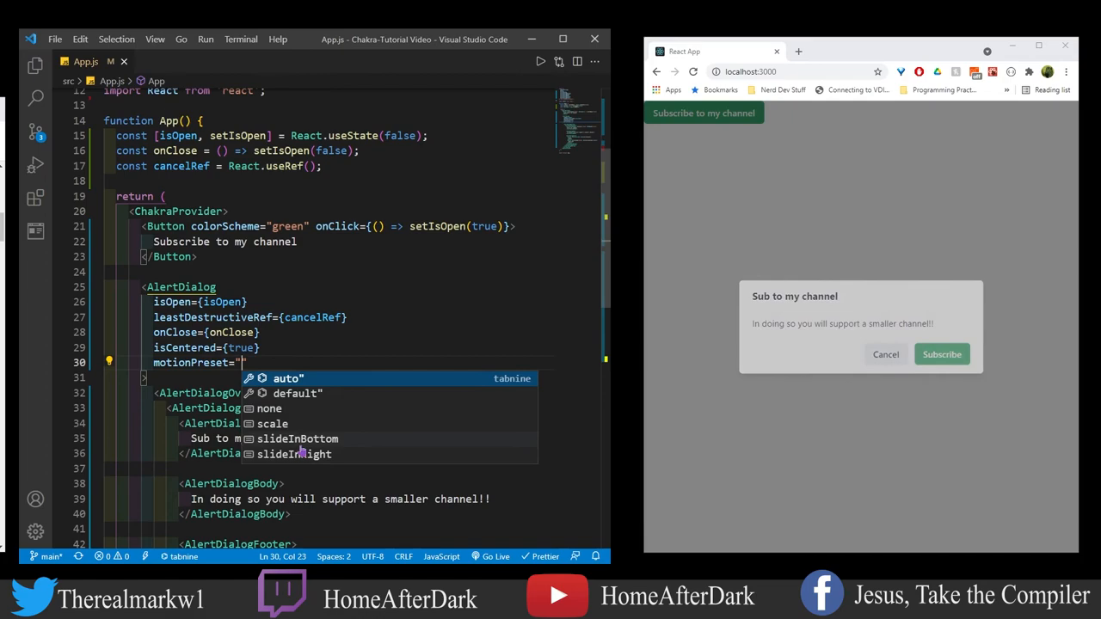
{"action": "left_click", "coordinate": [297, 438]}
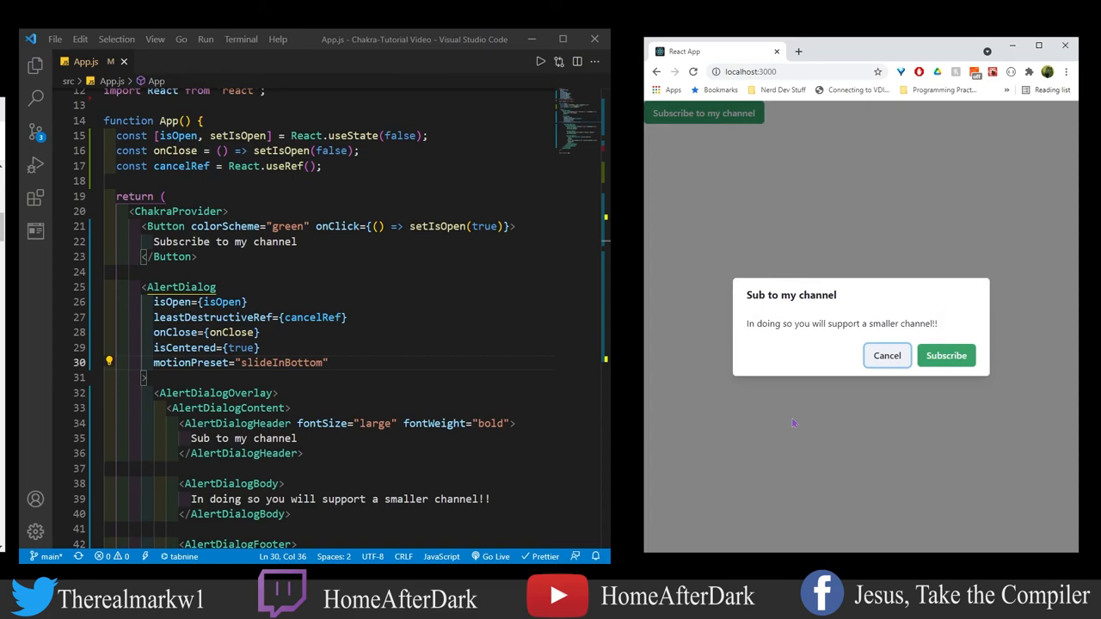
{"action": "left_click", "coordinate": [886, 355]}
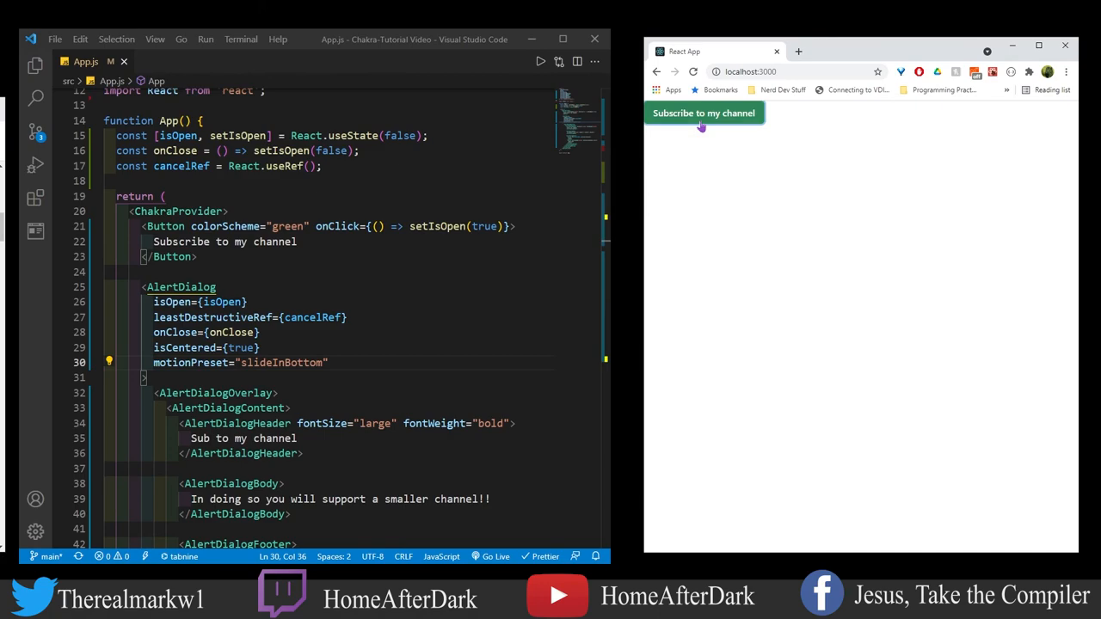
- Change the motionPreset to slideInRight and test the dialog's entrance
{"action": "left_click", "coordinate": [703, 113]}
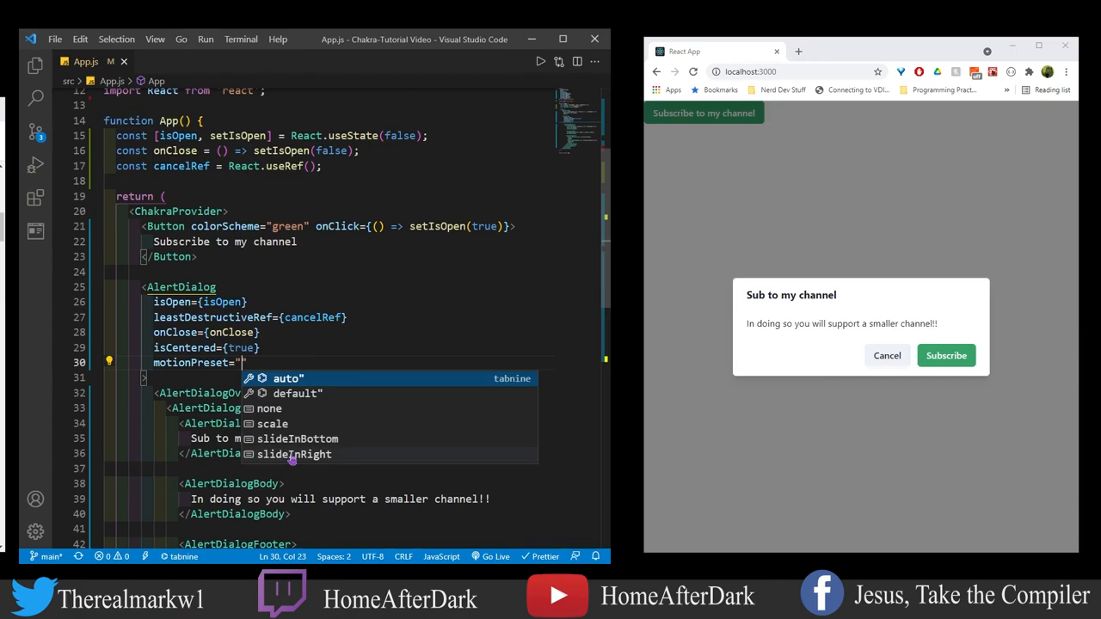
{"action": "left_click", "coordinate": [295, 454]}
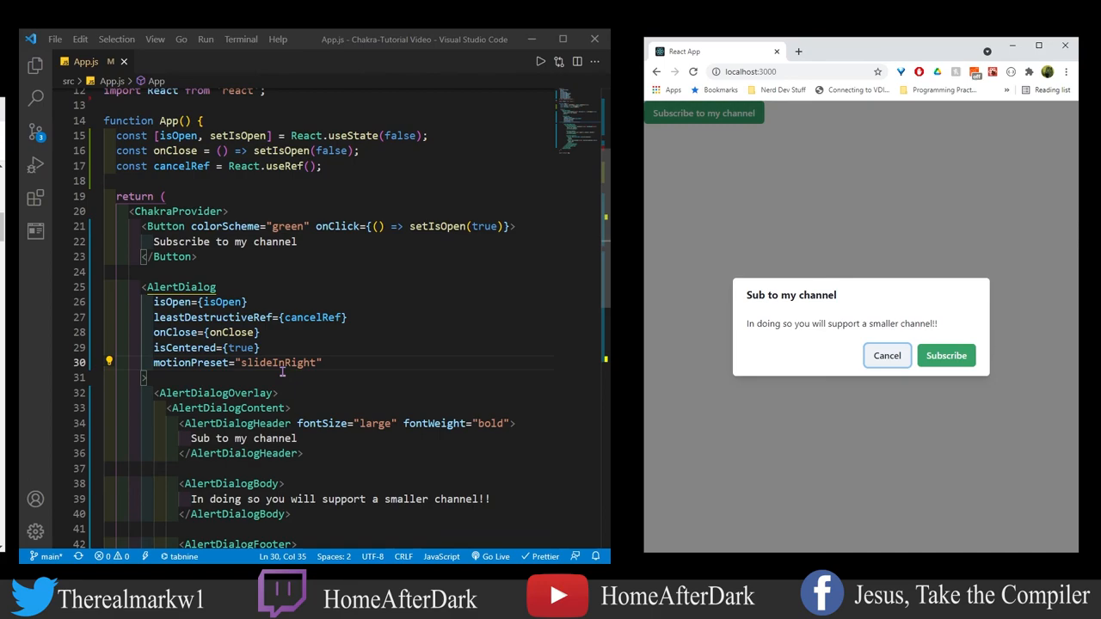
{"action": "left_click", "coordinate": [887, 355]}
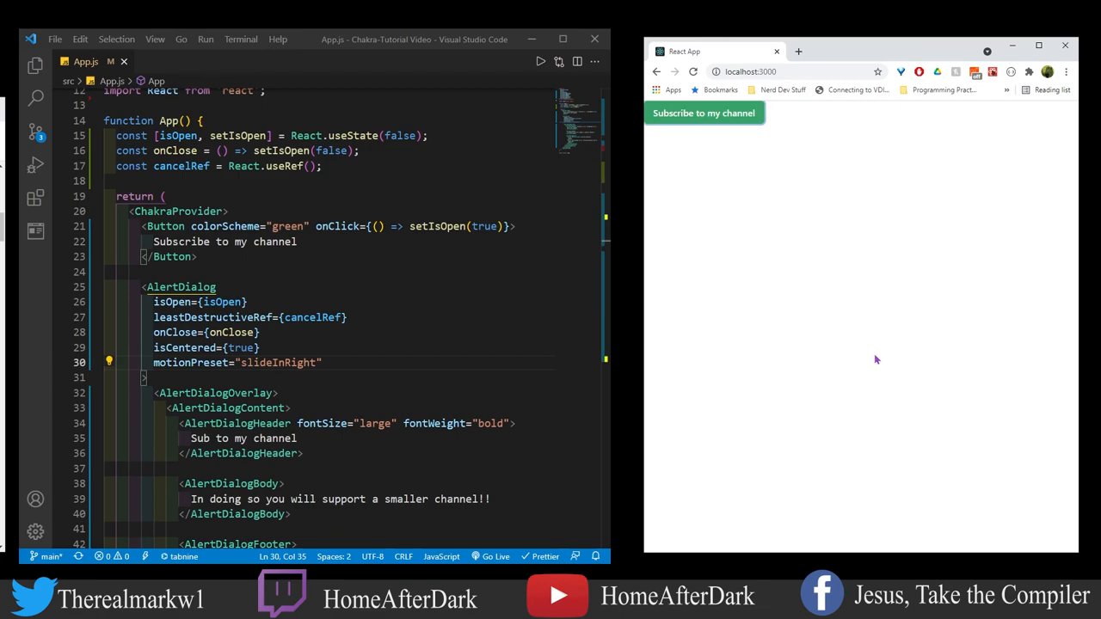
- Set motionPreset to none, then open the dialog in the browser and cancel it
{"action": "type", "text": "no"}
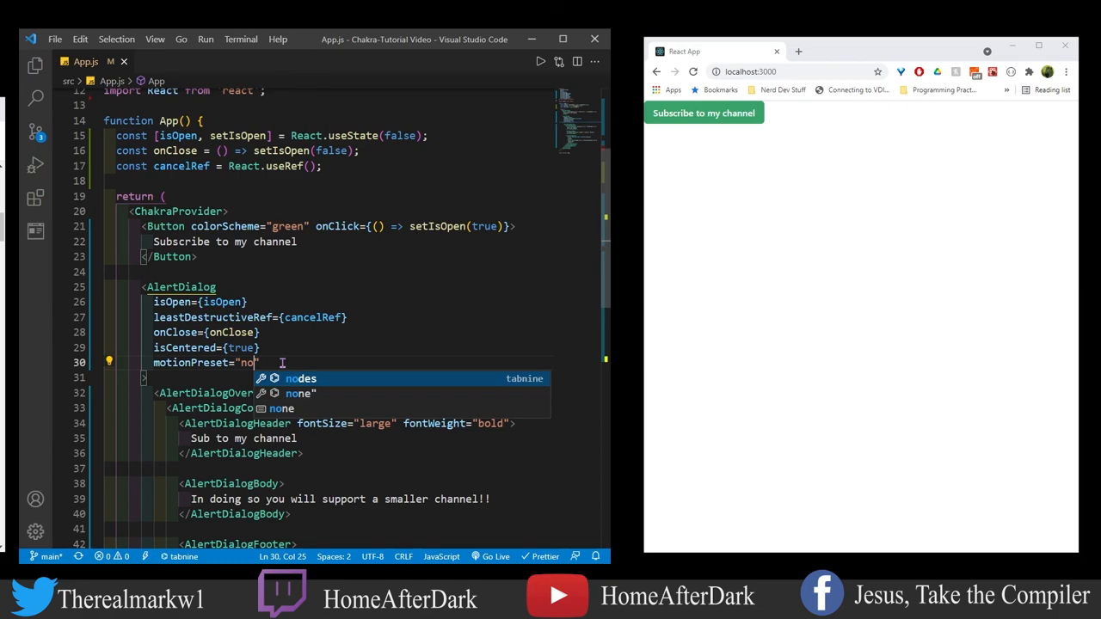
{"action": "left_click", "coordinate": [705, 112]}
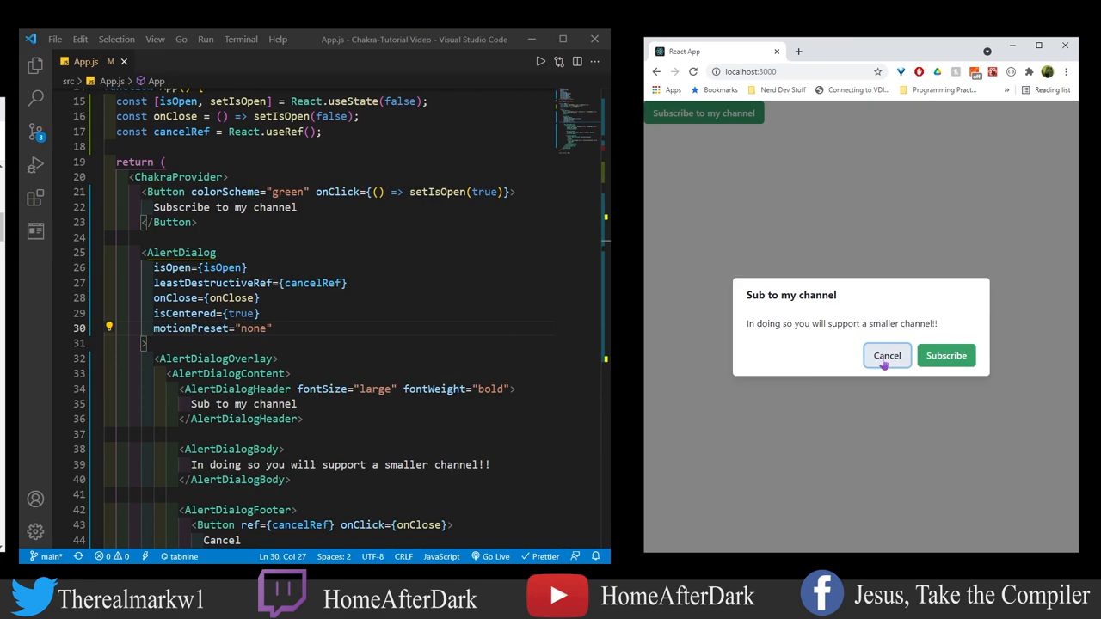
{"action": "left_click", "coordinate": [887, 355]}
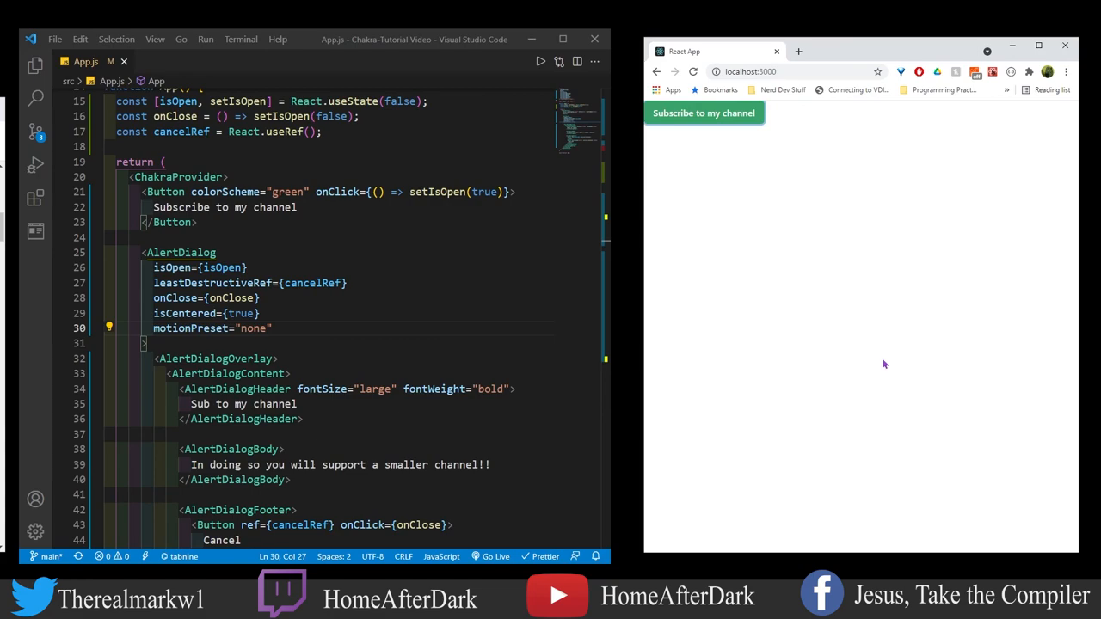